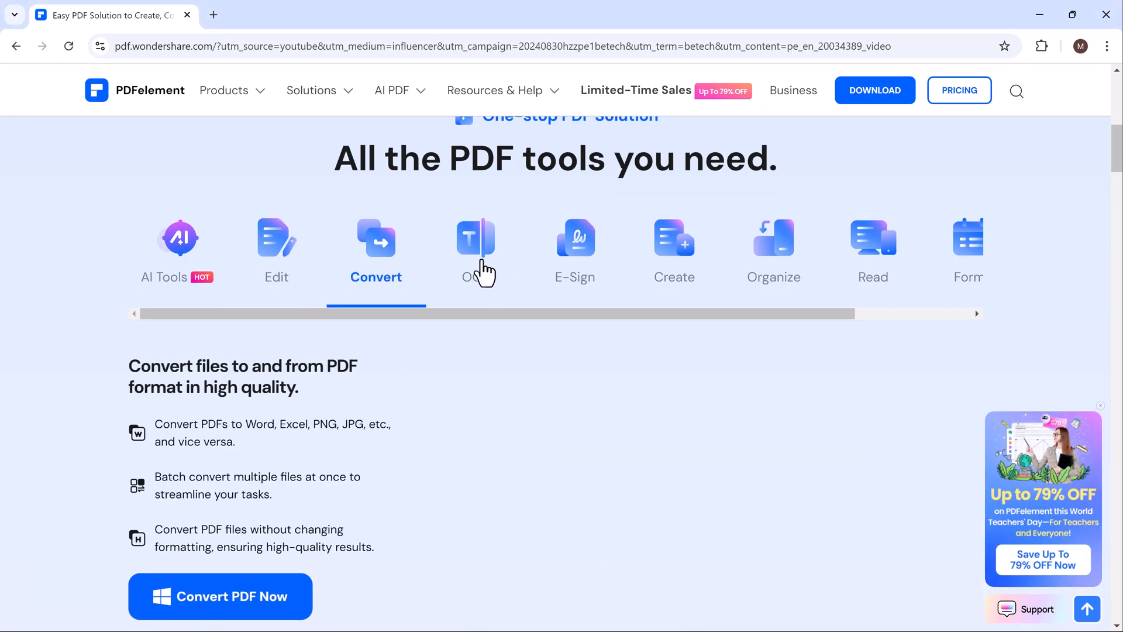
View the OCR, E-Sign and Create feature overviews on the PDFelement homepage
left_click(475, 250)
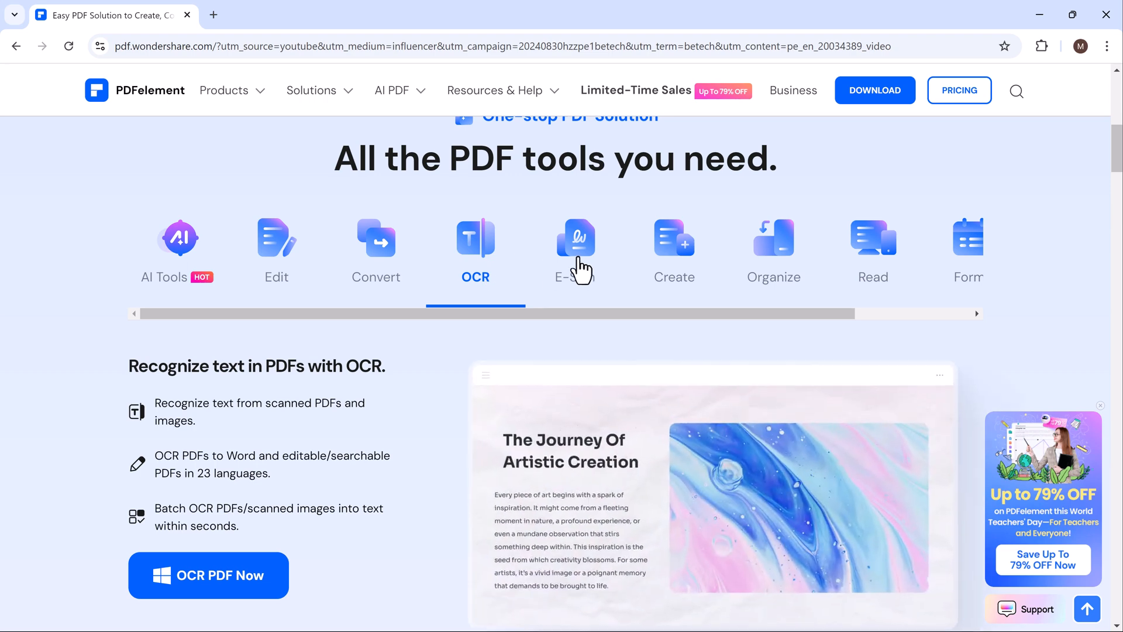
left_click(576, 239)
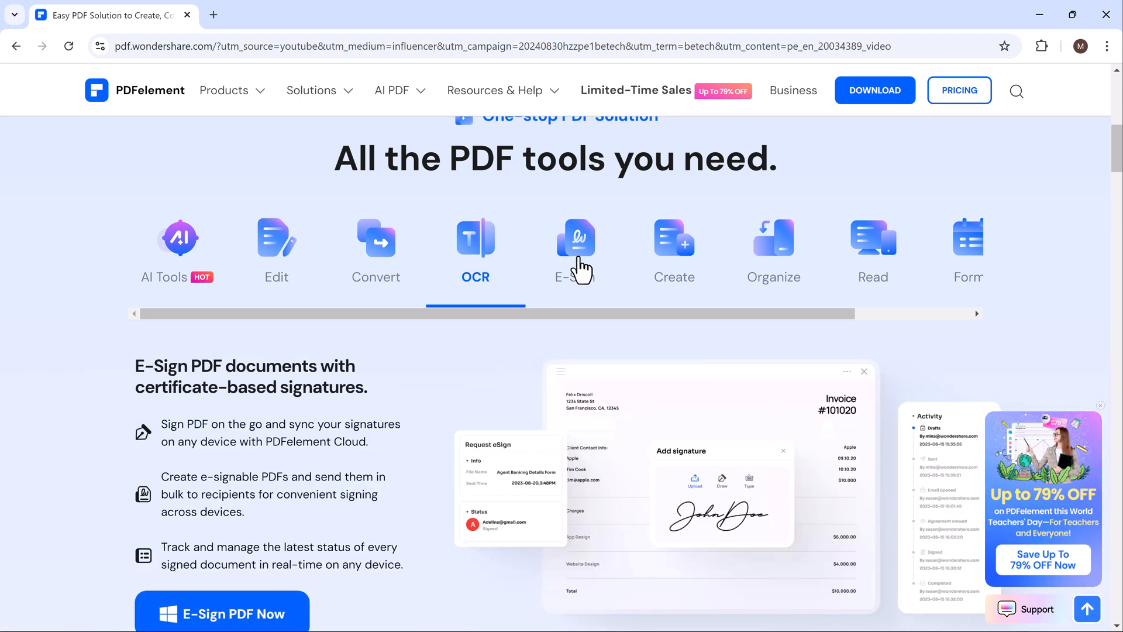
left_click(674, 250)
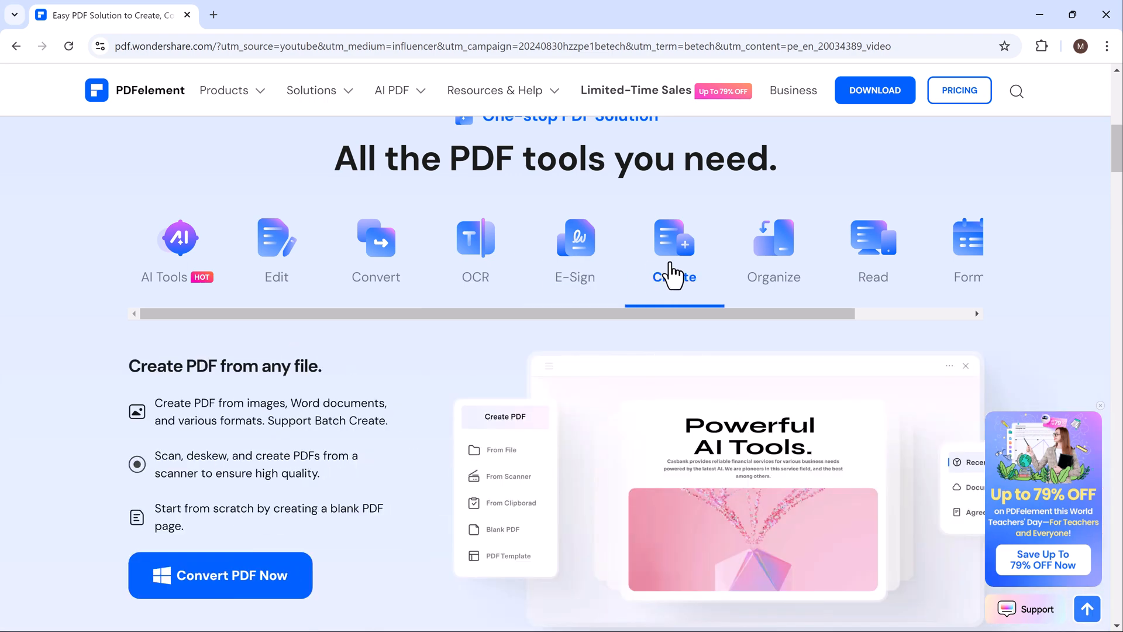
Scroll down to the 'A smart PDF solution across all devices' section
scroll("down", 3)
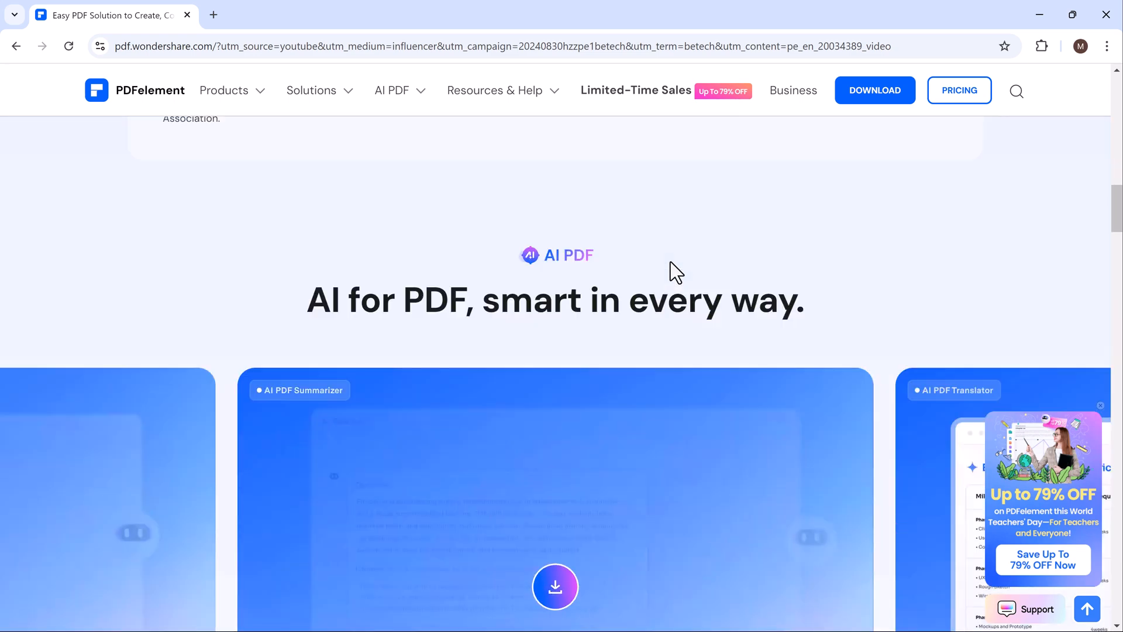
scroll("down", 3)
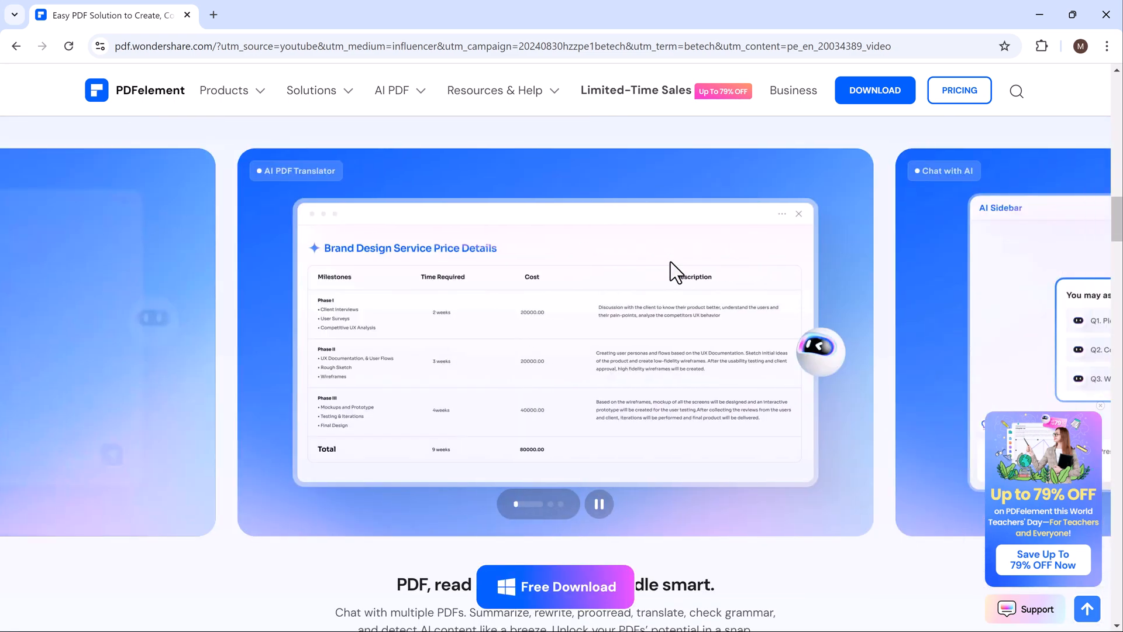
scroll("down", 3)
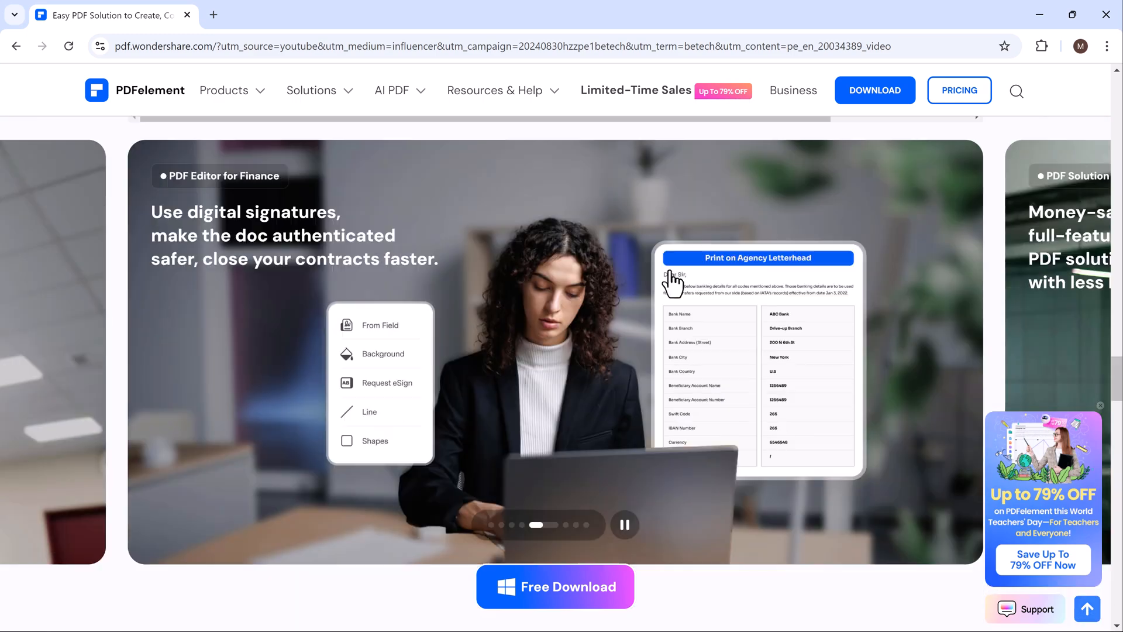
scroll("down", 3)
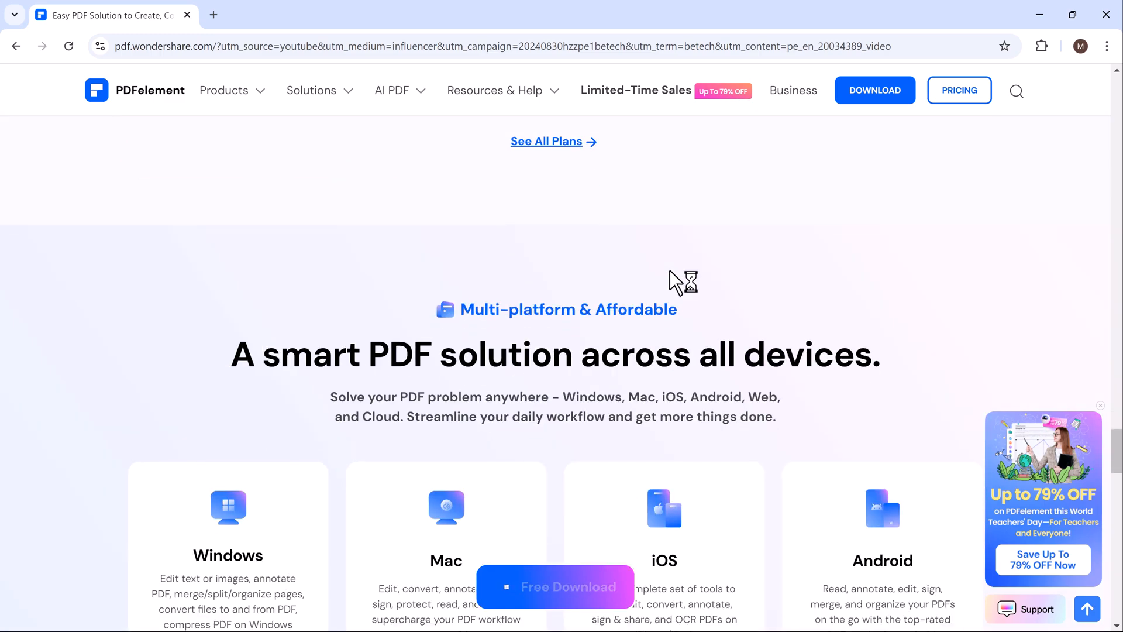
scroll("up", 3)
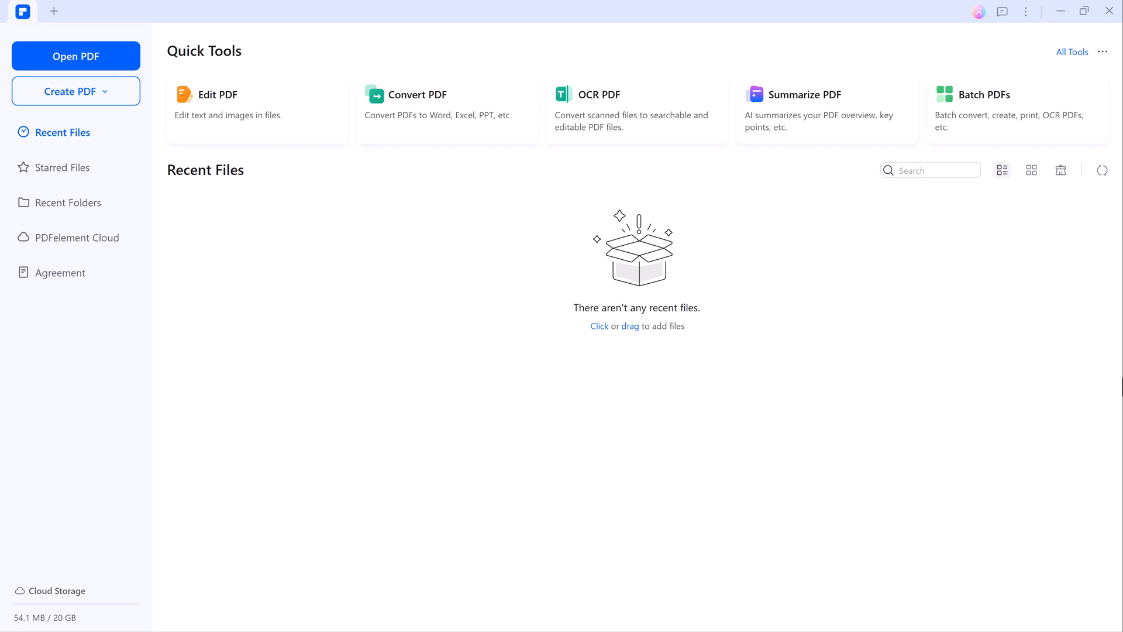
mouse_move(317, 130)
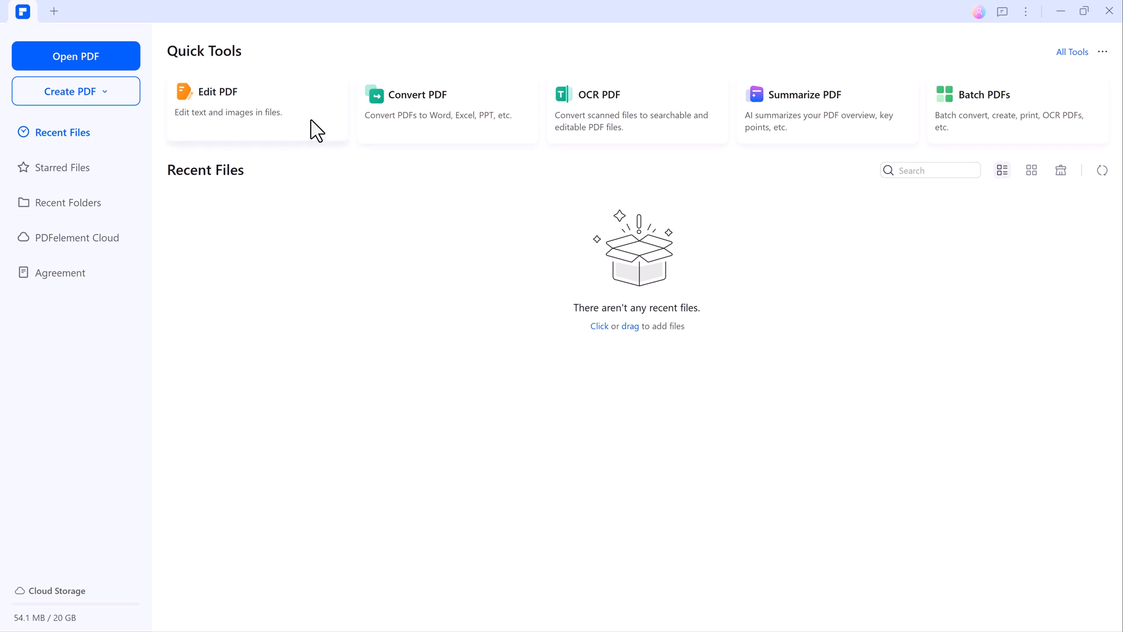
mouse_move(824, 210)
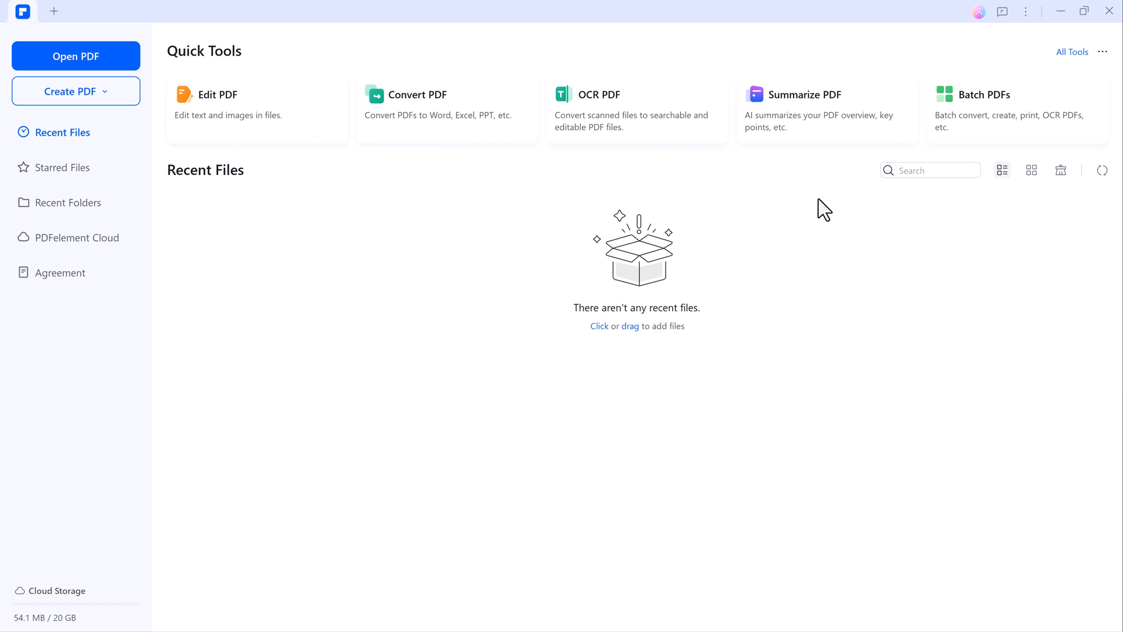
mouse_move(851, 309)
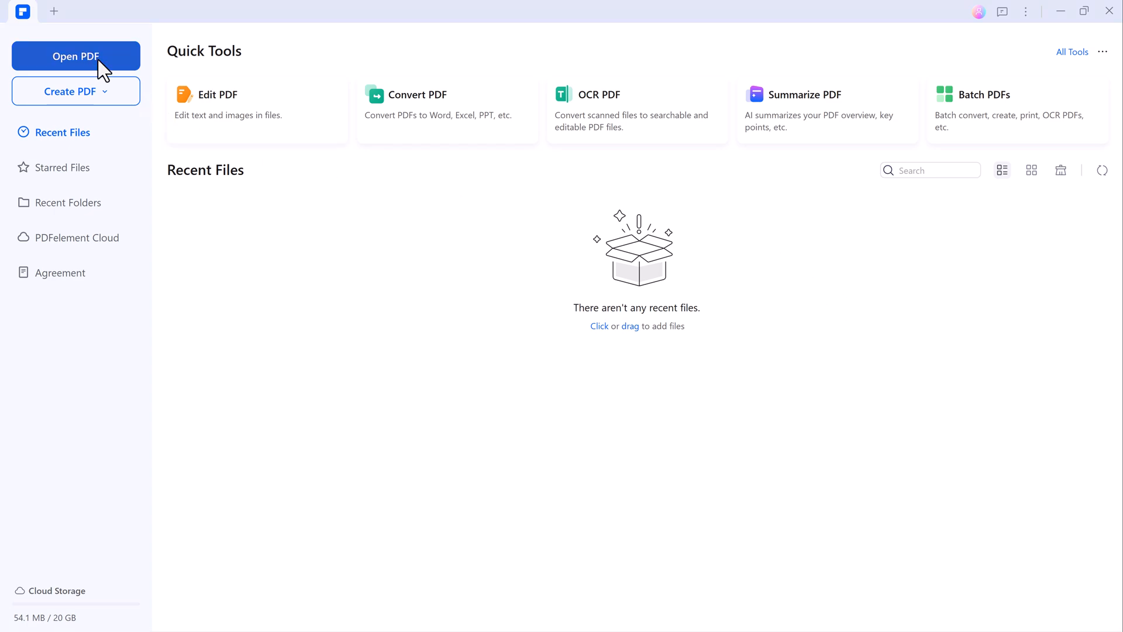
mouse_move(286, 262)
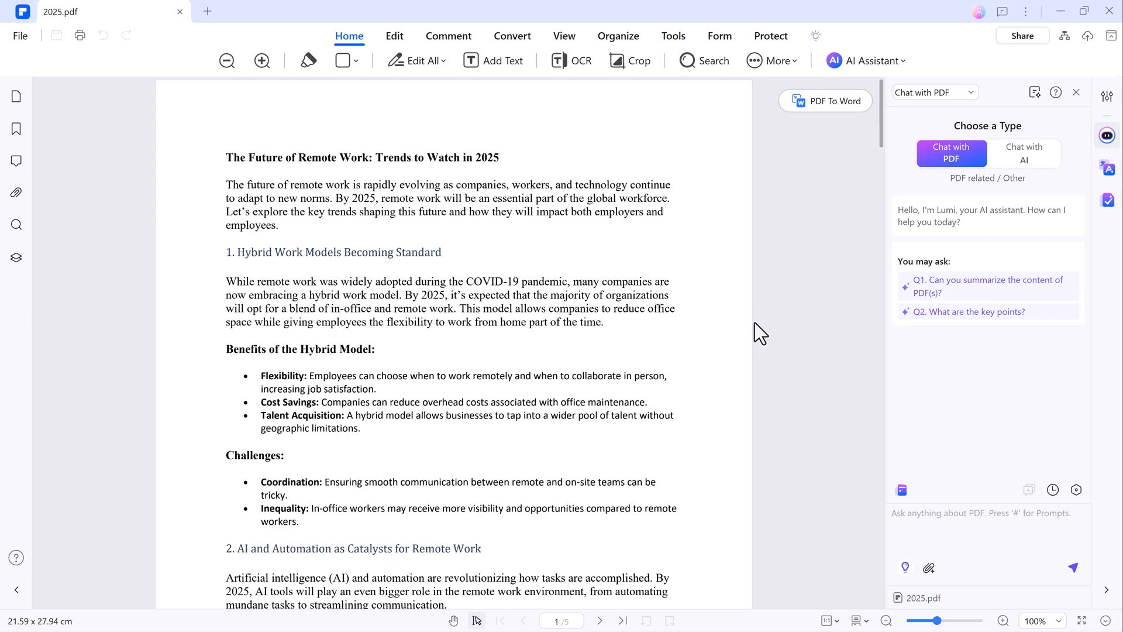
Have the Chat with PDF assistant summarize 2025.pdf
scroll("down", 3)
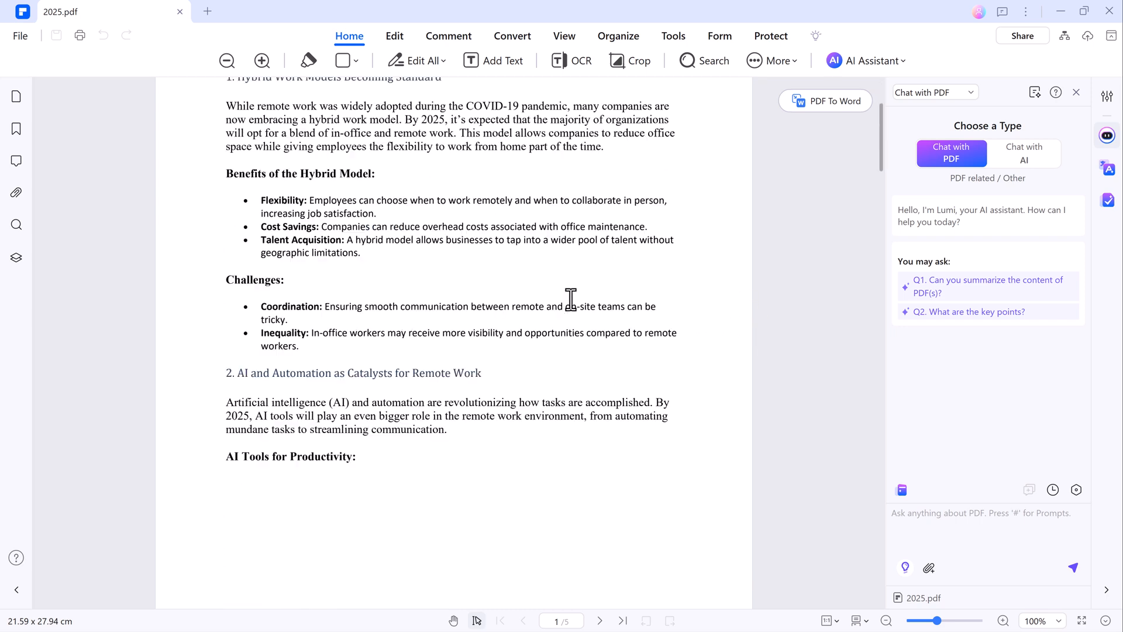
scroll("up", 3)
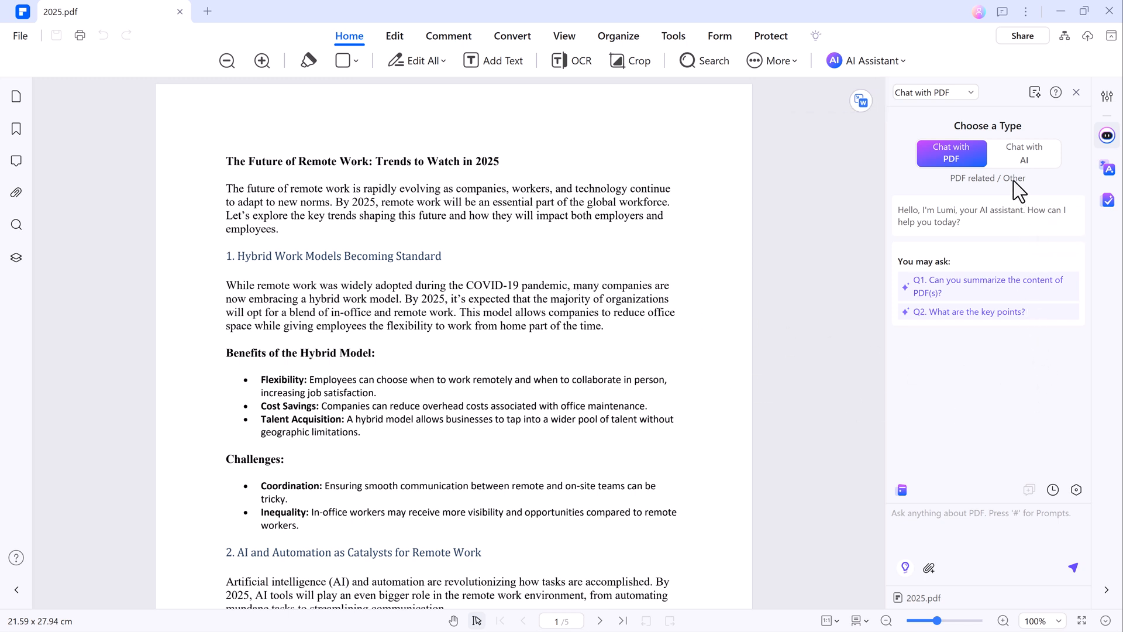
mouse_move(989, 322)
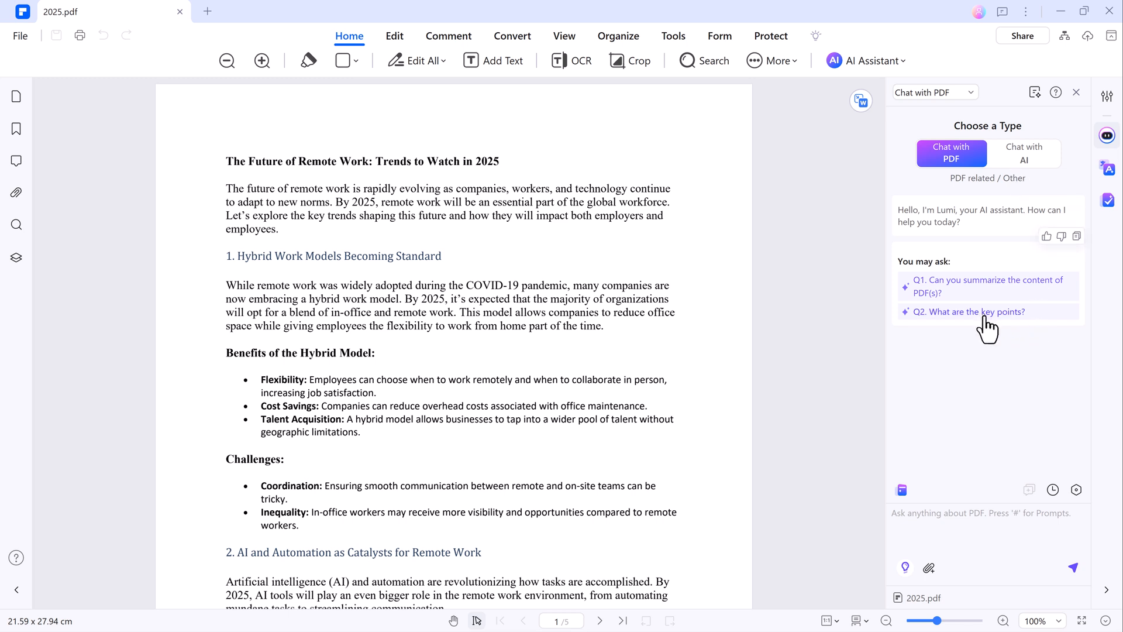
mouse_move(986, 294)
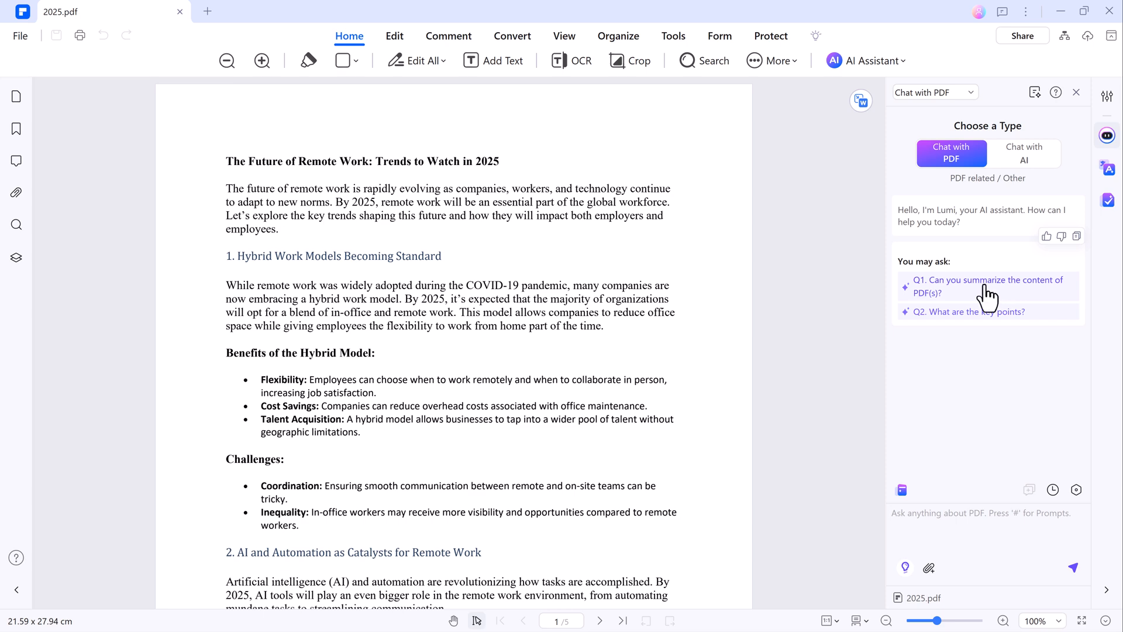
left_click(989, 285)
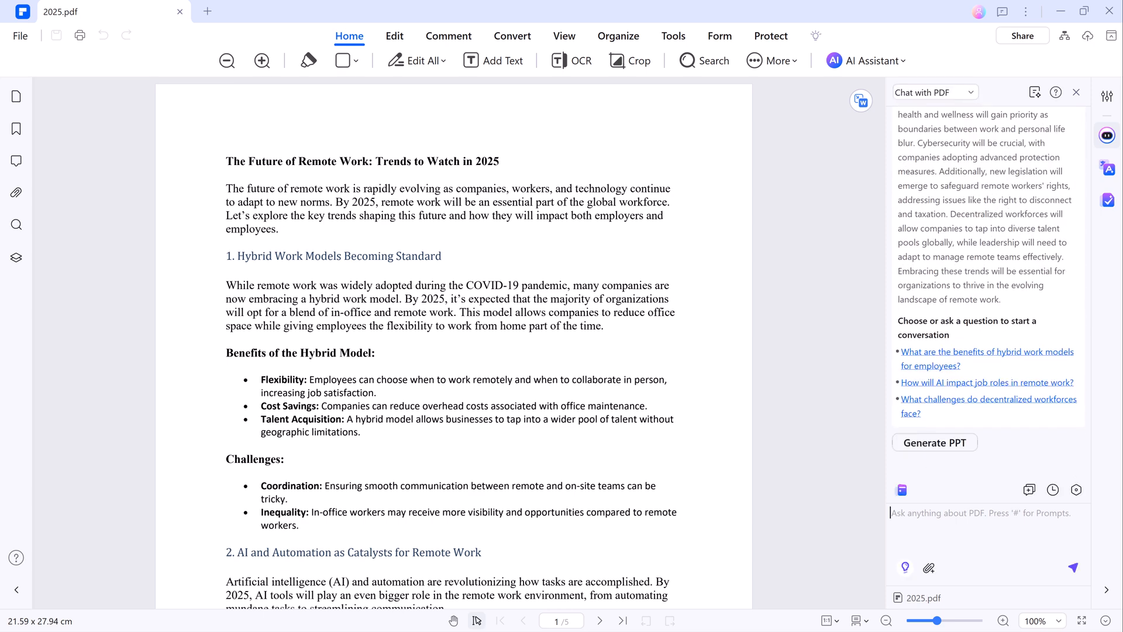
Ask the assistant about benefits of hybrid work models for employees
type("Benefits of hybrid work")
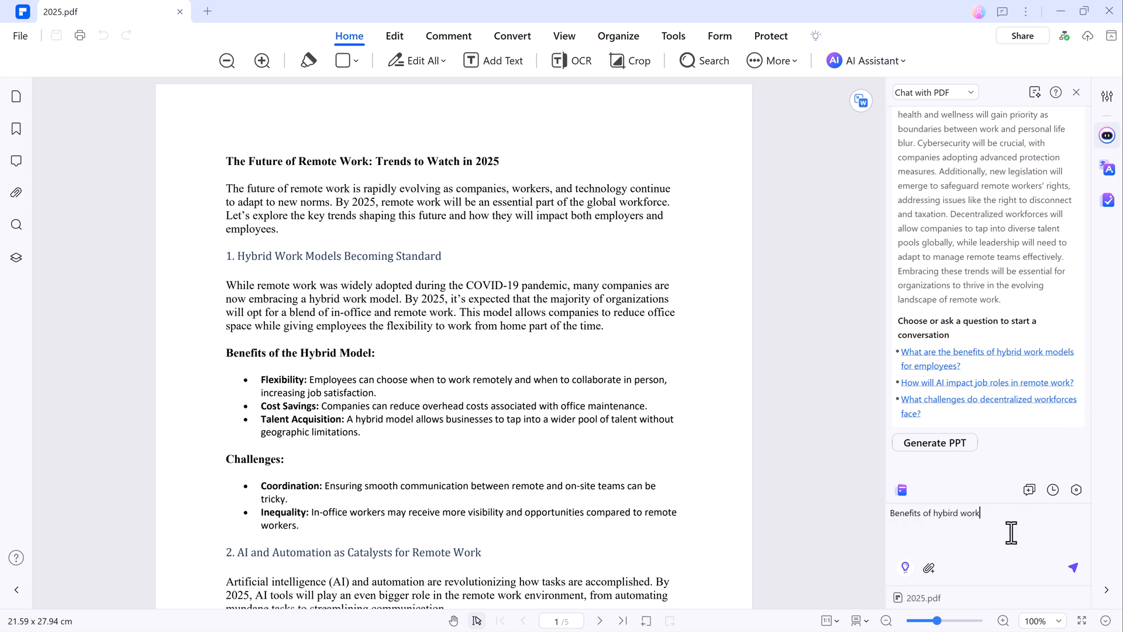
type("models for emplo")
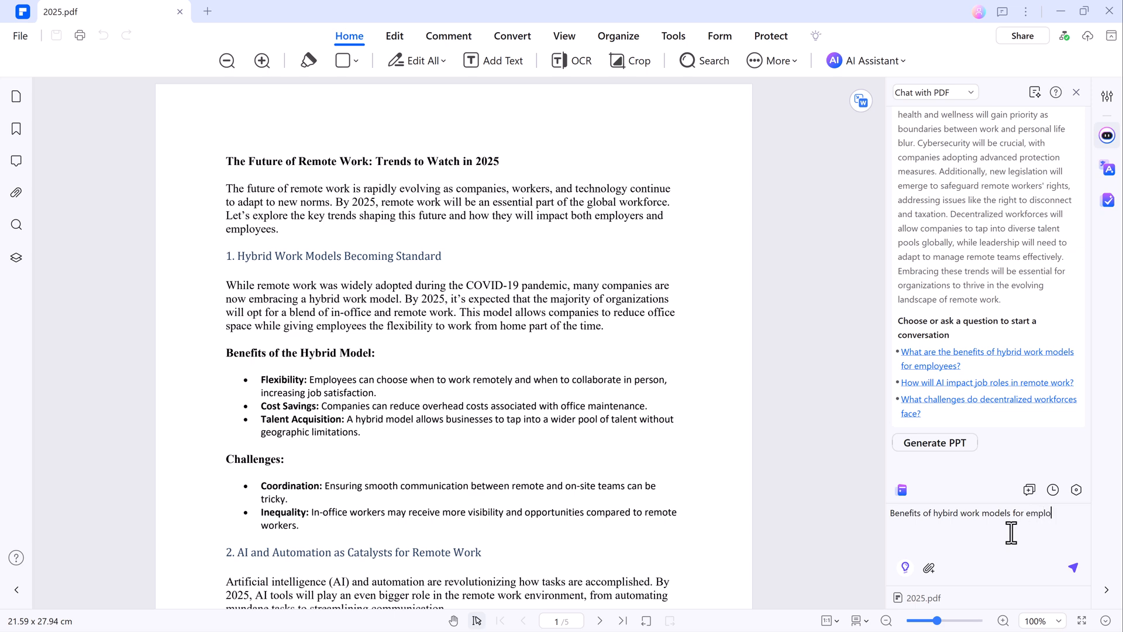
left_click(1072, 568)
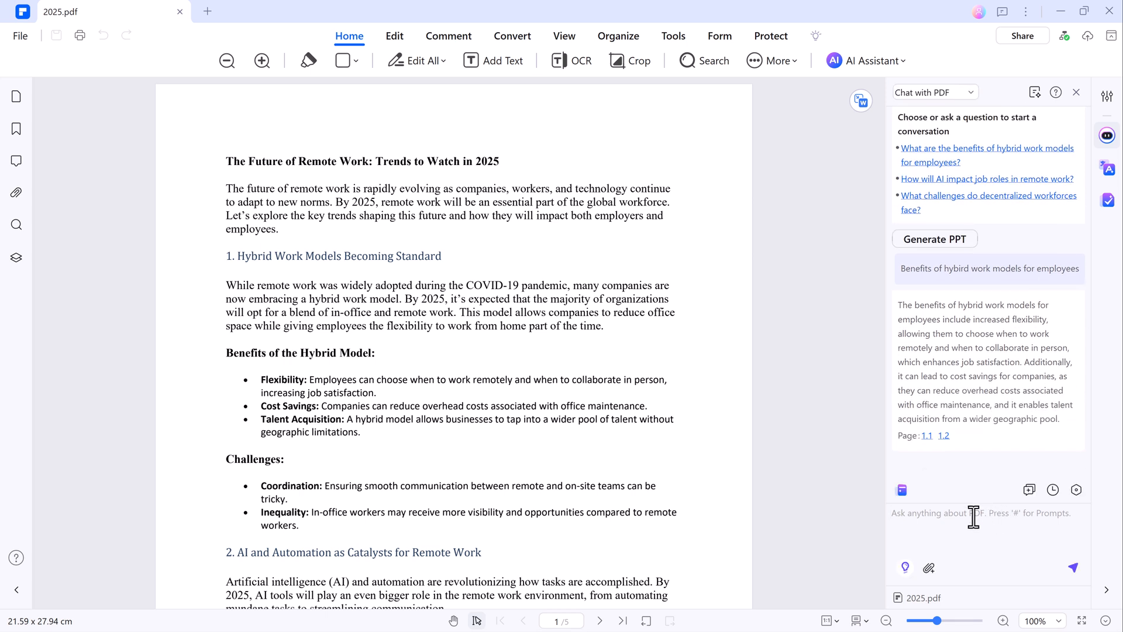
mouse_move(866, 59)
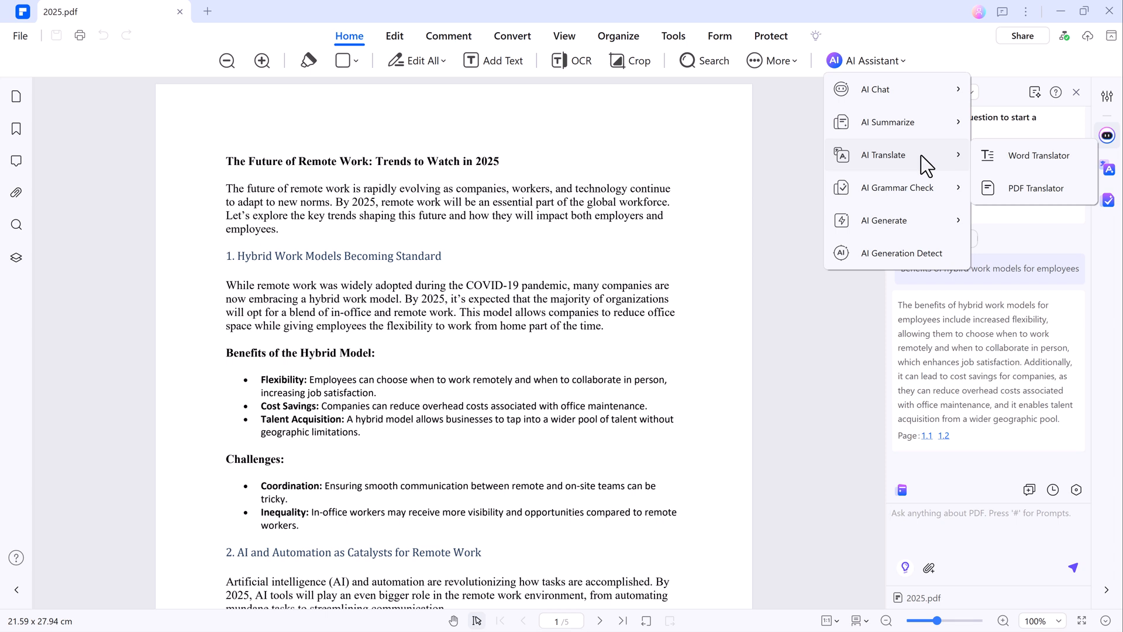
mouse_move(1036, 187)
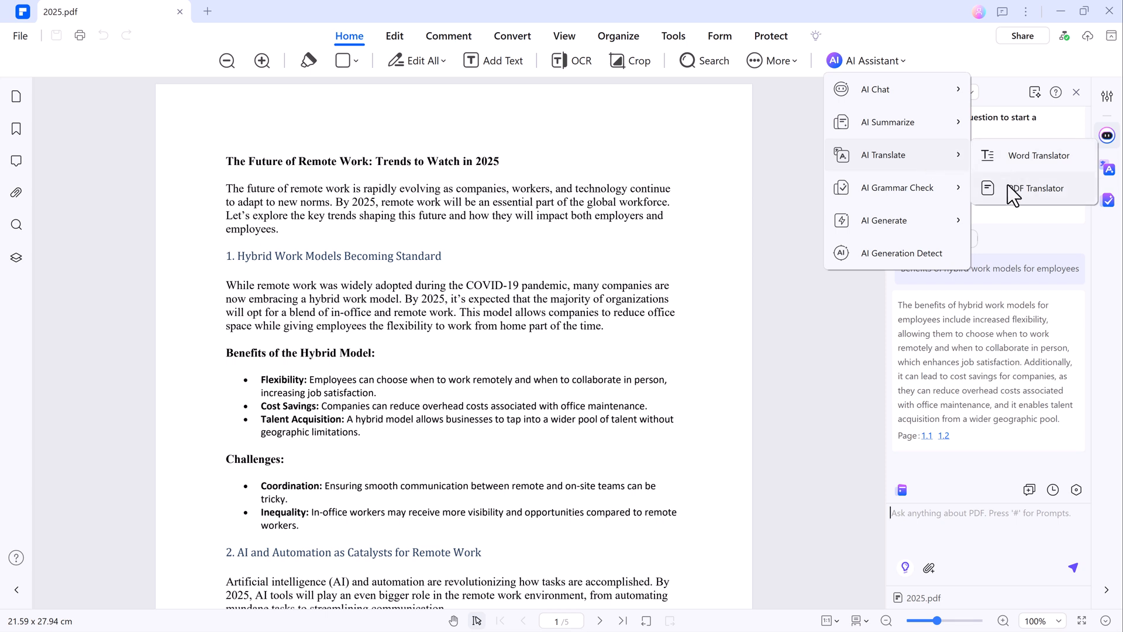
Translate the 'While remote work was widely adopted' paragraph into Swedish with the Word Translator
left_click(1035, 155)
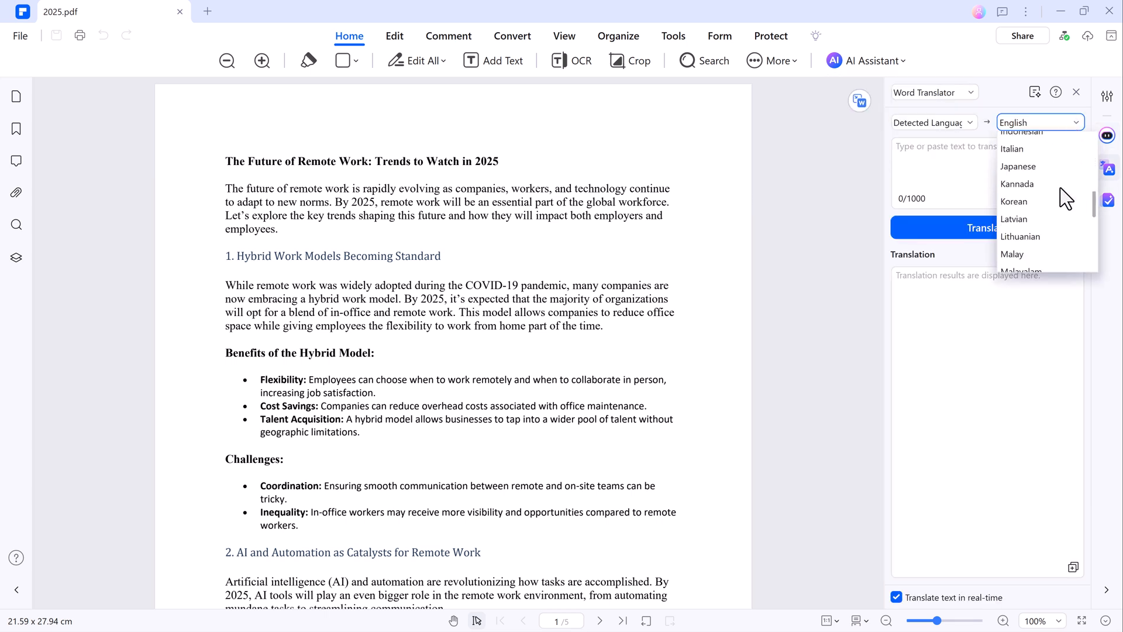
scroll("down", 3)
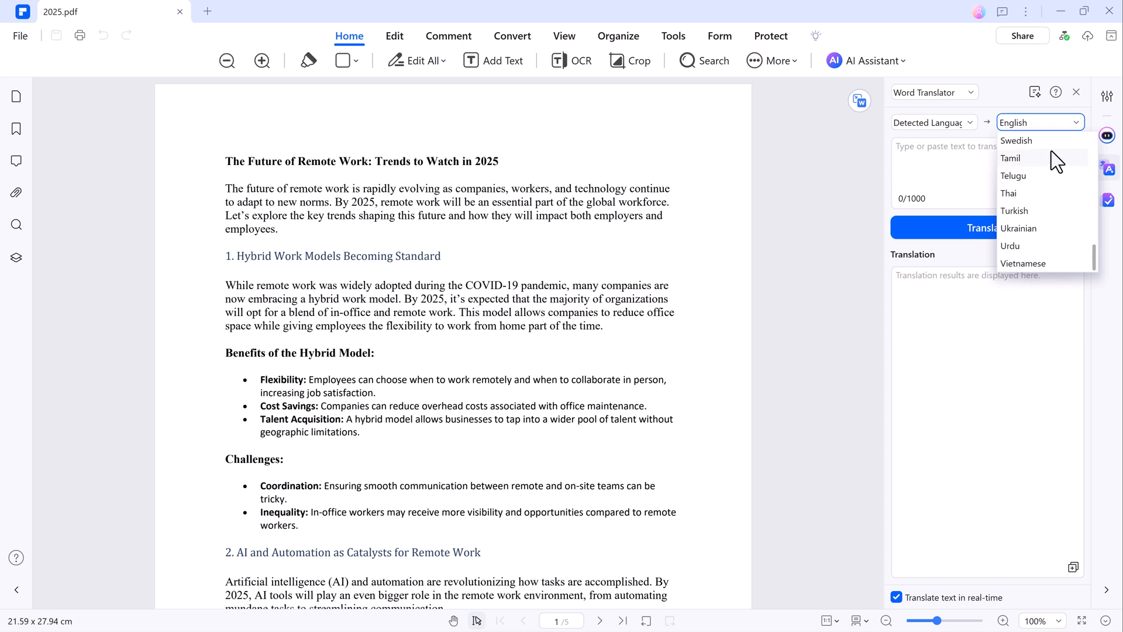
left_click(1016, 140)
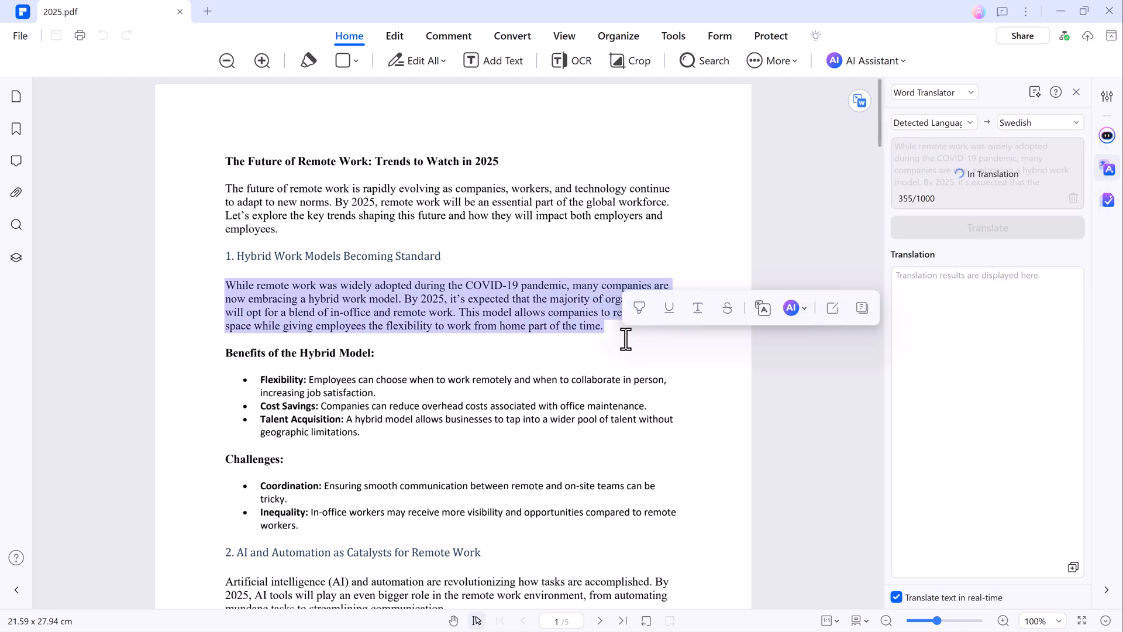
left_click(988, 227)
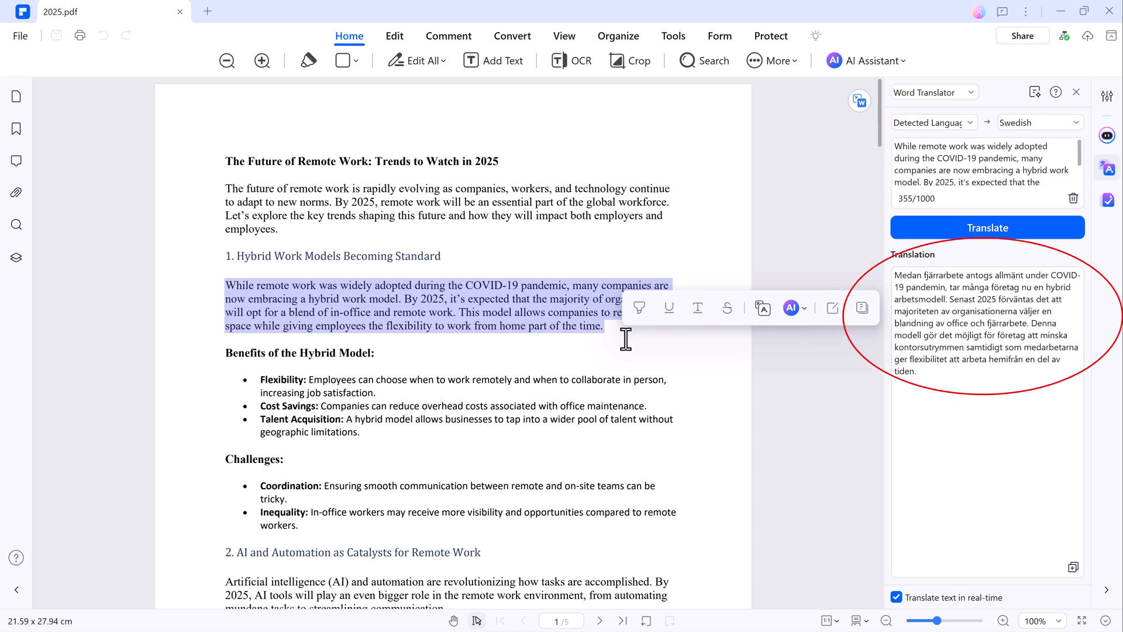
Grammar-check the opening paragraphs, finding no errors, and close the AI panel
left_click(865, 59)
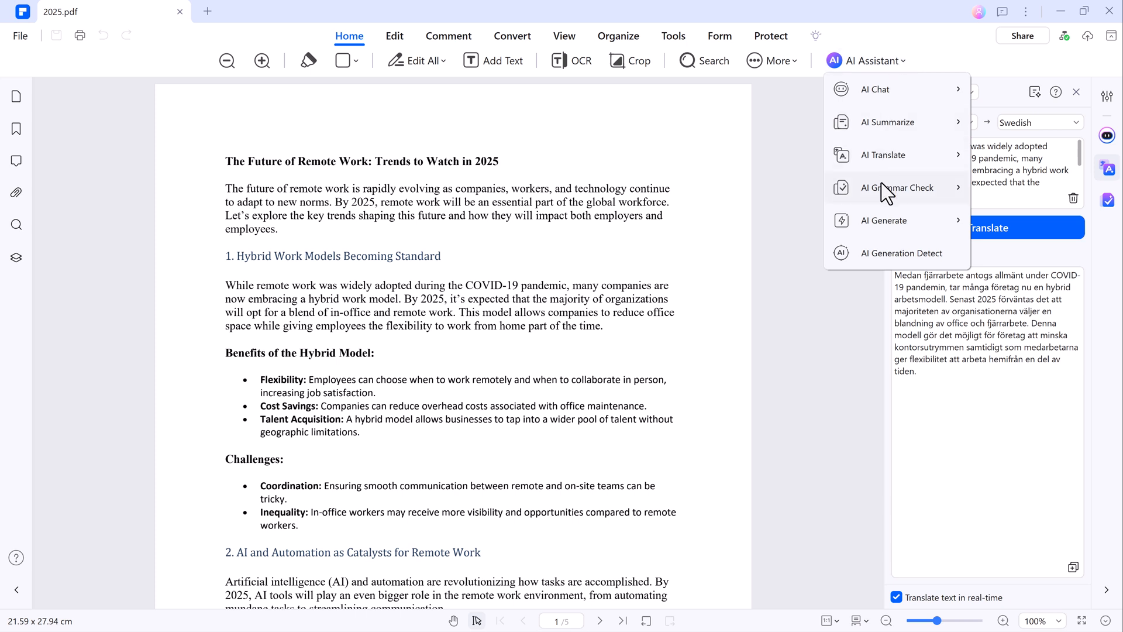
left_click(897, 188)
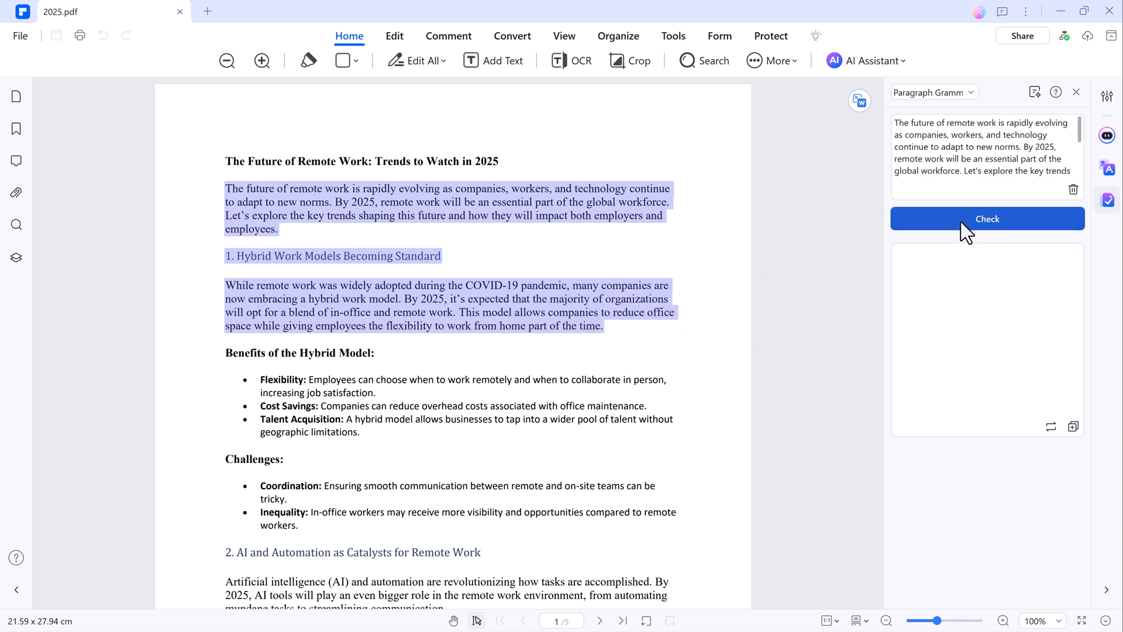
left_click(988, 218)
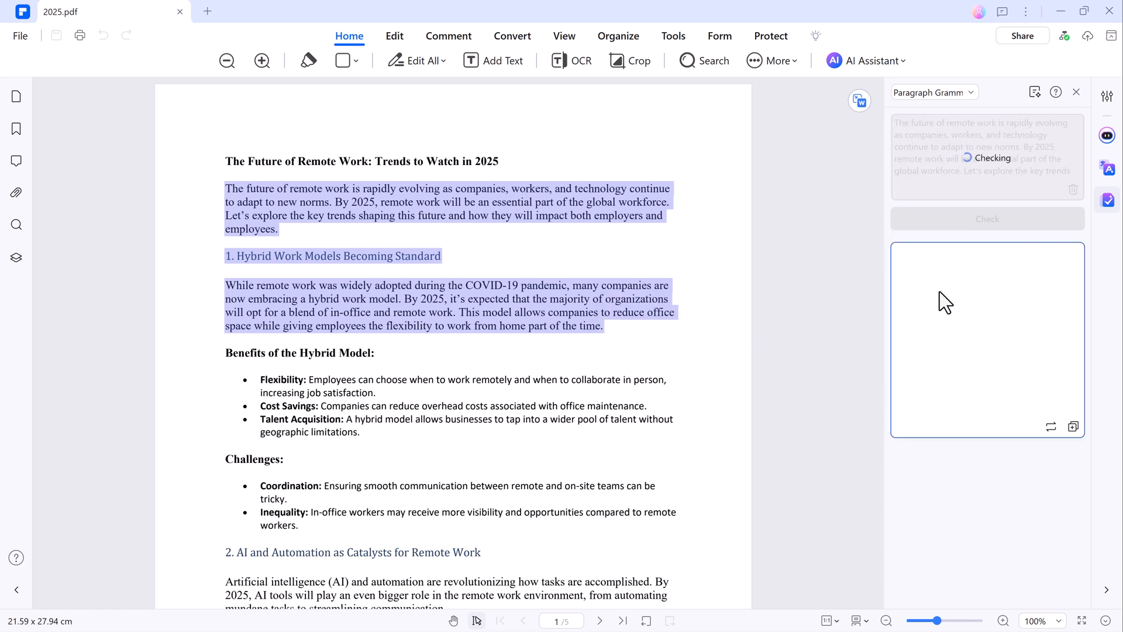
left_click(986, 218)
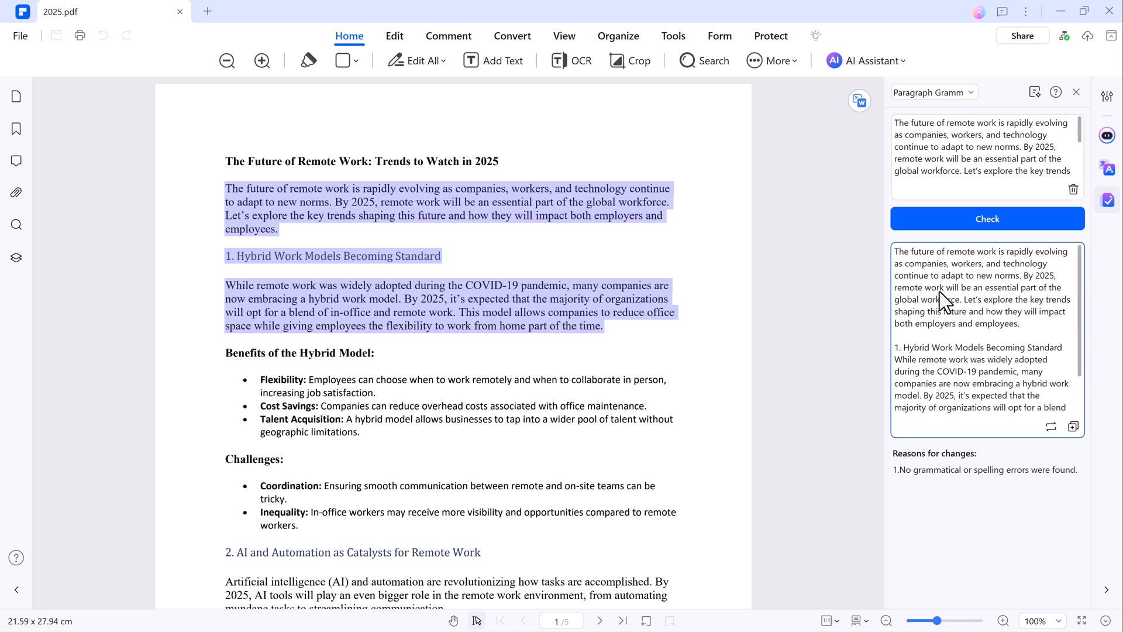
left_click(1077, 91)
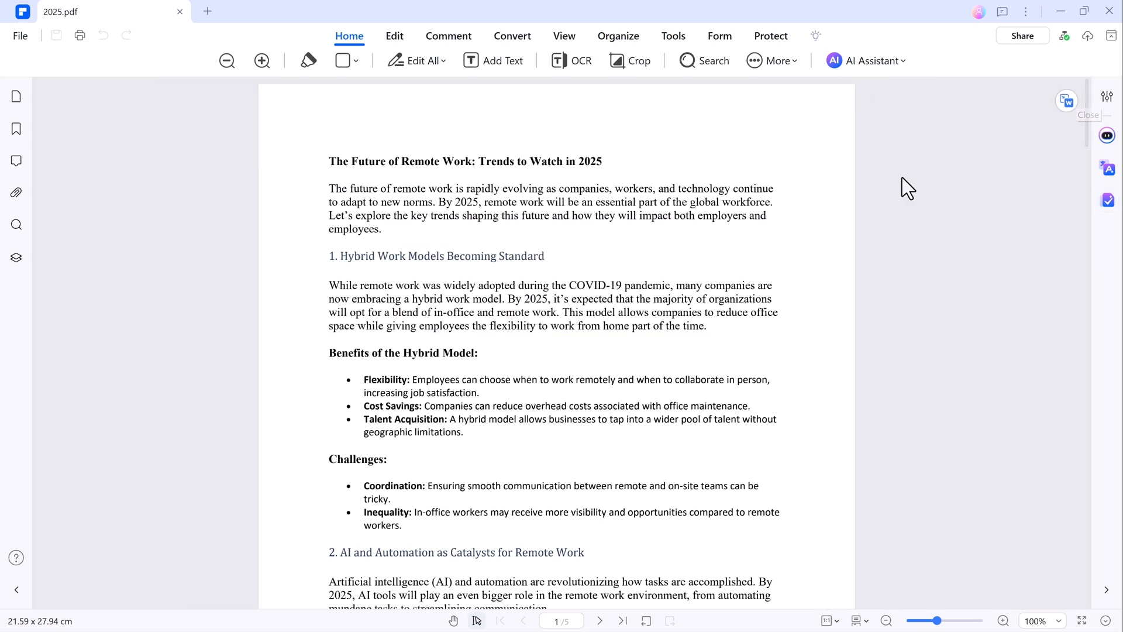
left_click(1065, 37)
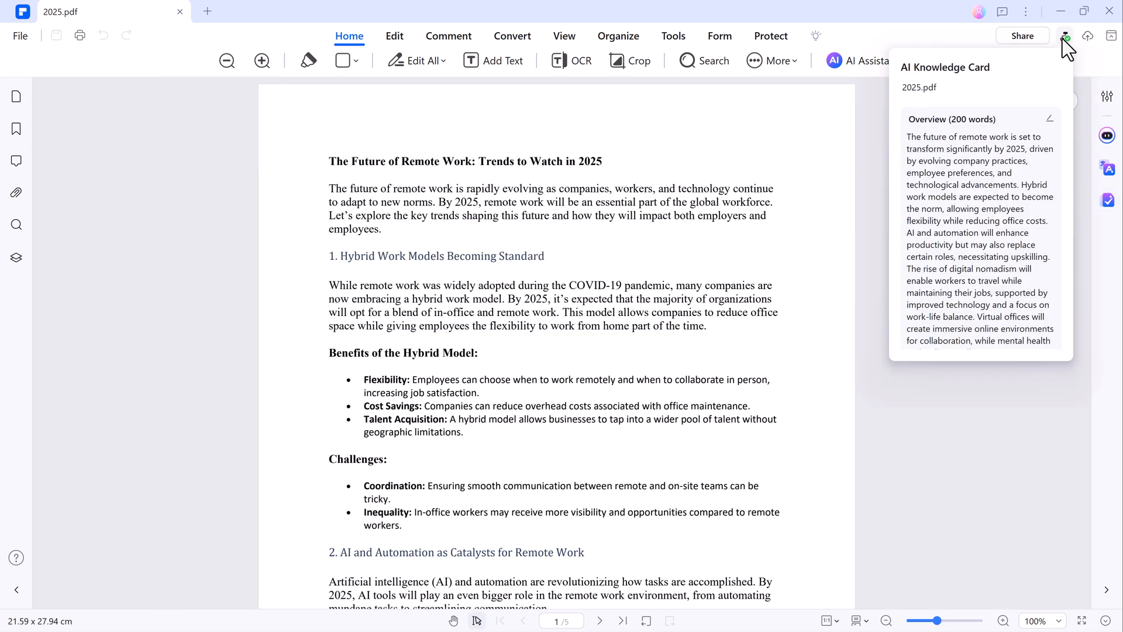
mouse_move(1060, 67)
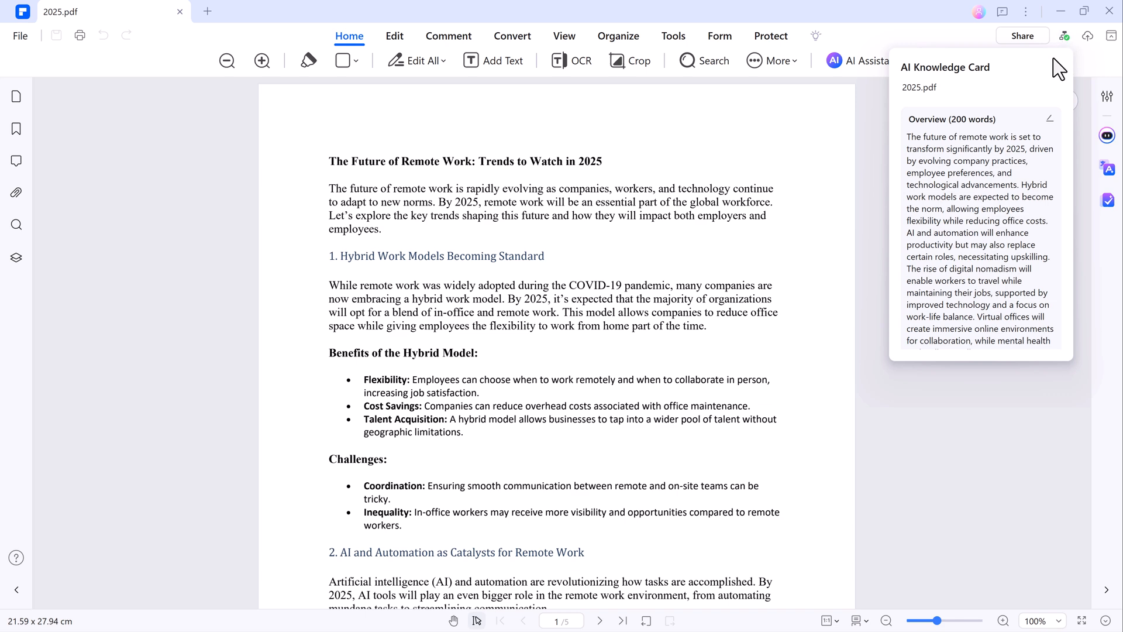
scroll("down", 3)
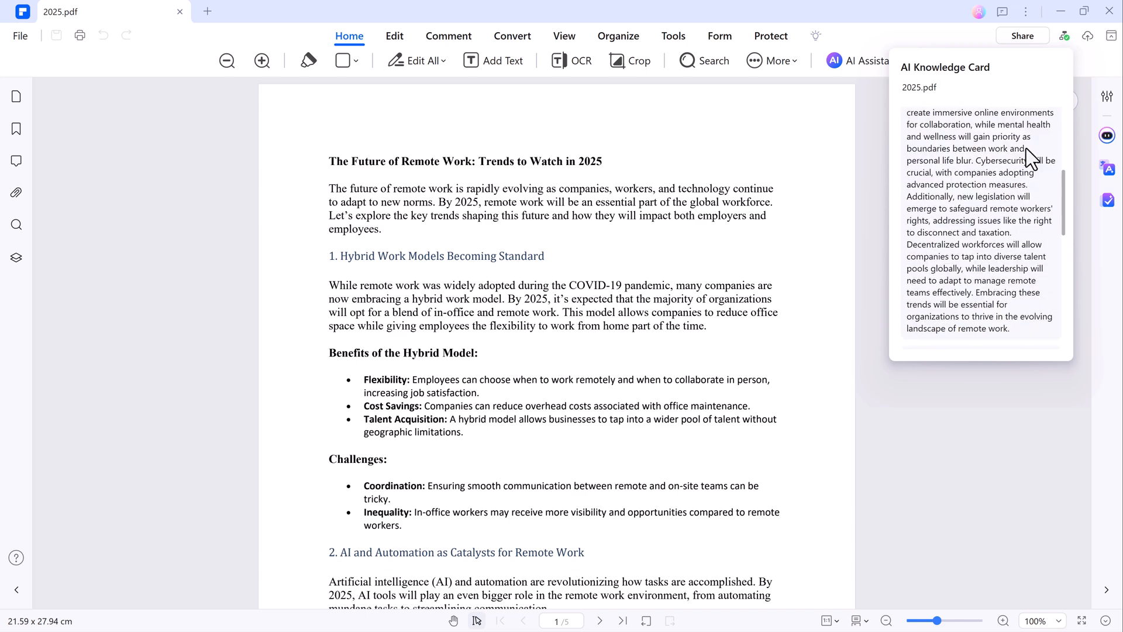
scroll("down", 3)
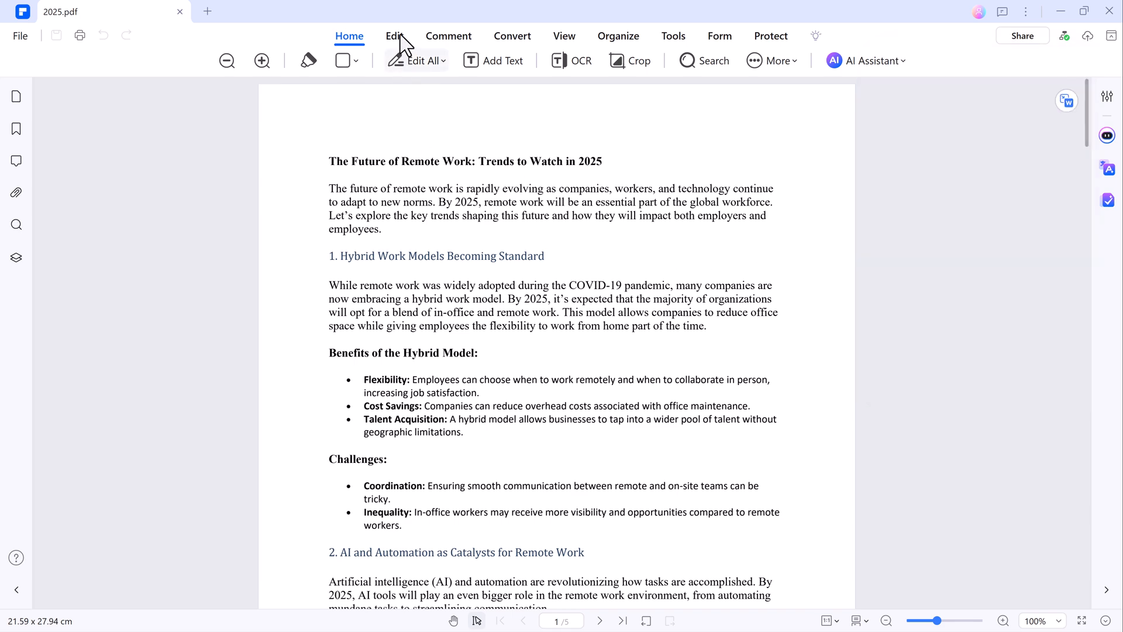
Edit the first paragraph so 'By 2025' reads 'By 2026' in bold
left_click(393, 36)
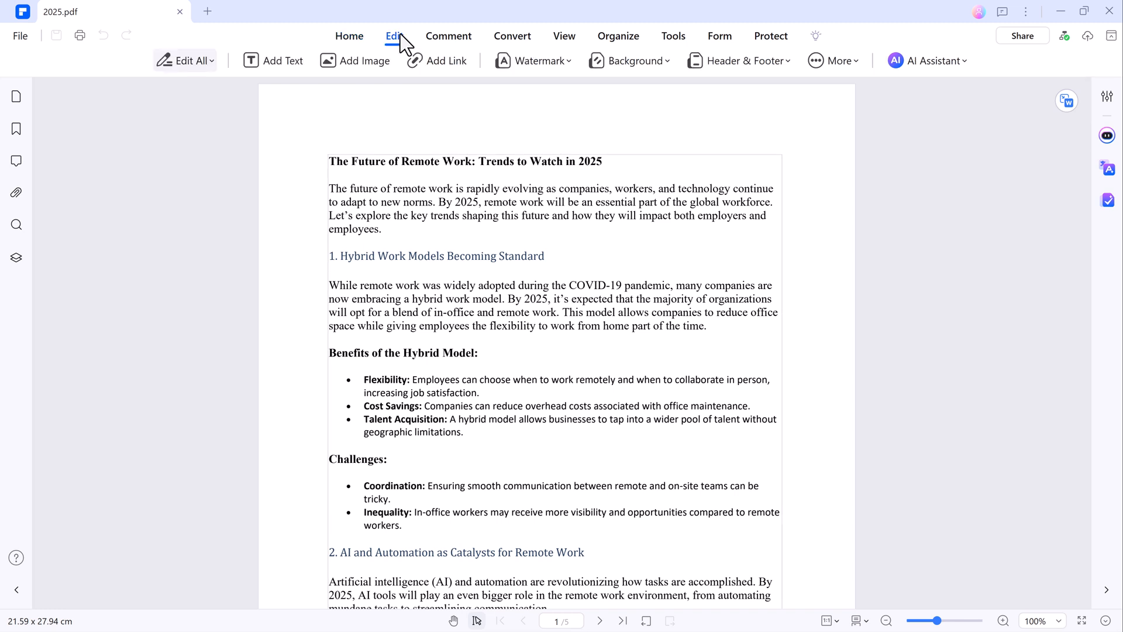
mouse_move(282, 59)
type("6")
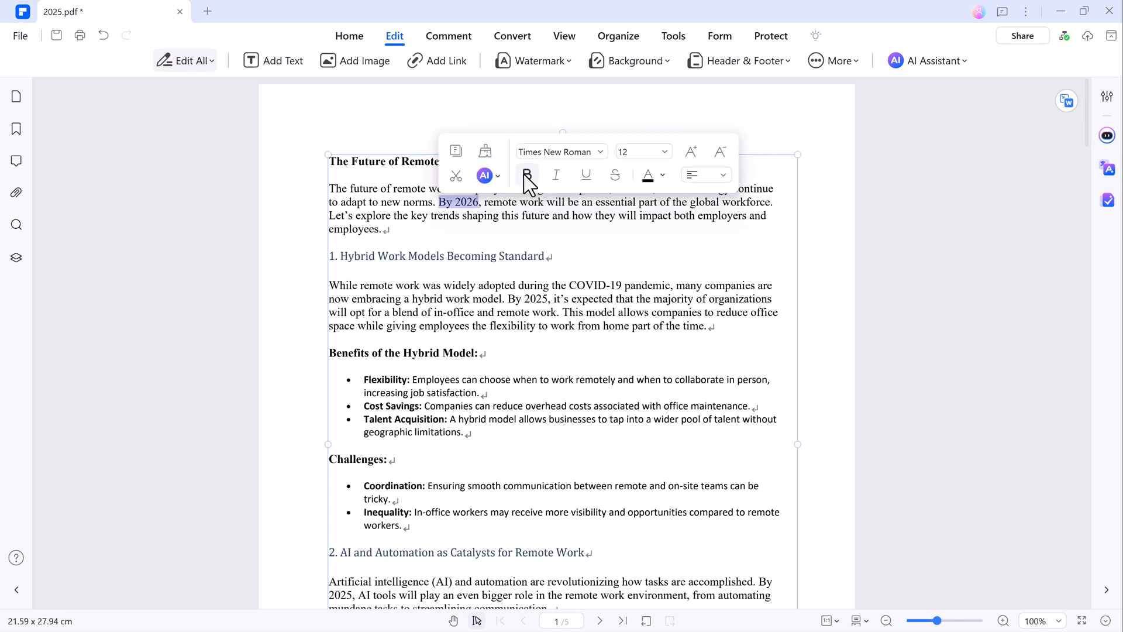
left_click(560, 151)
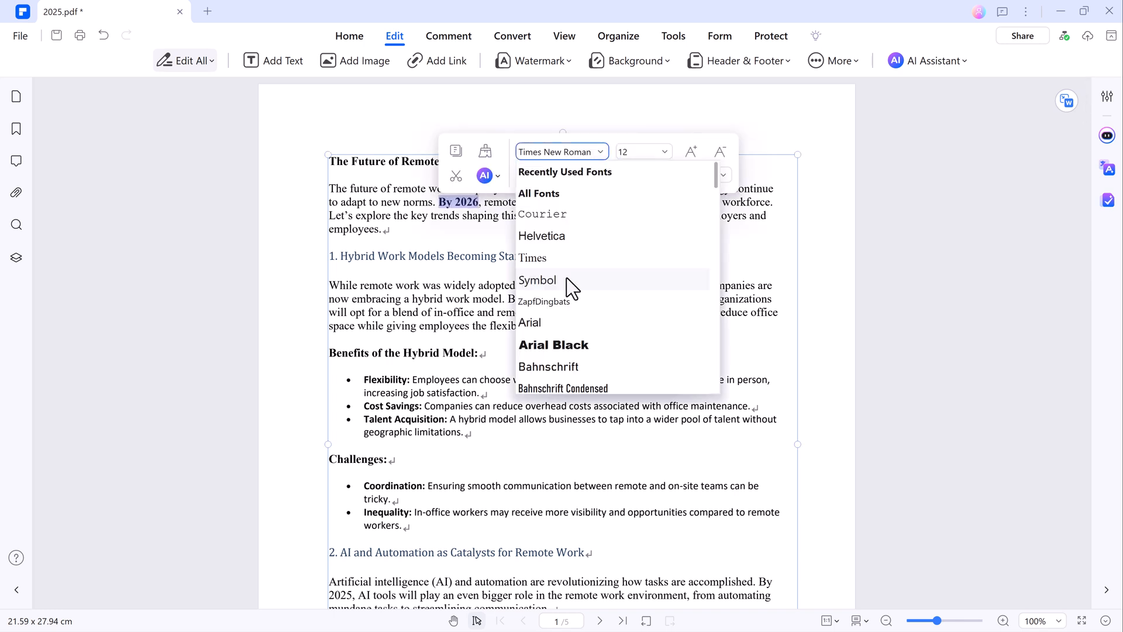
left_click(538, 280)
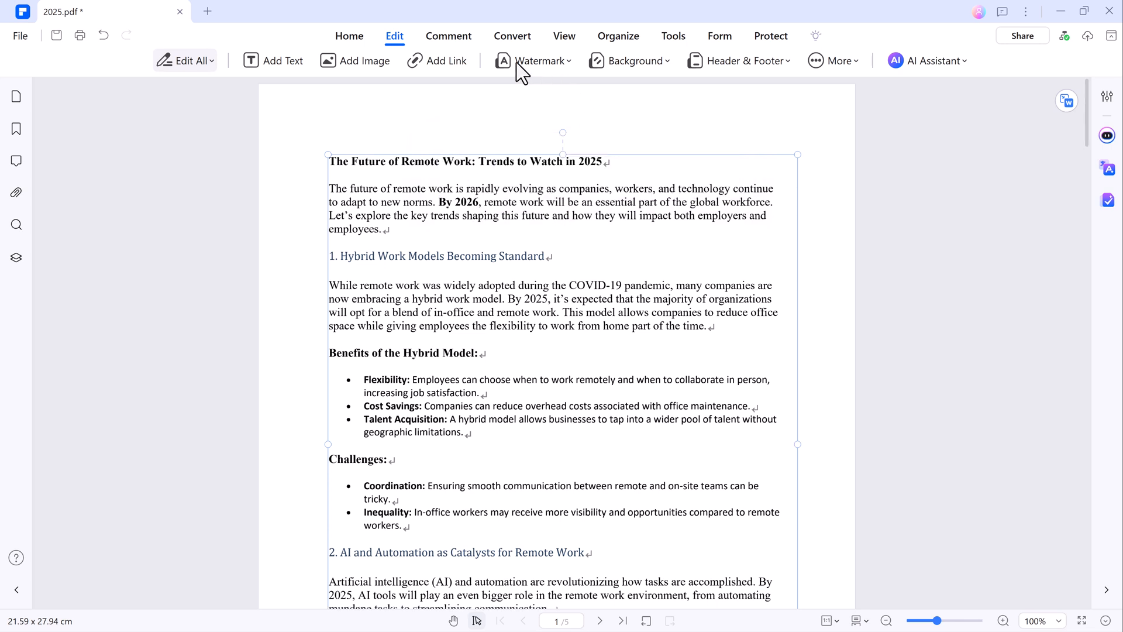
mouse_move(560, 98)
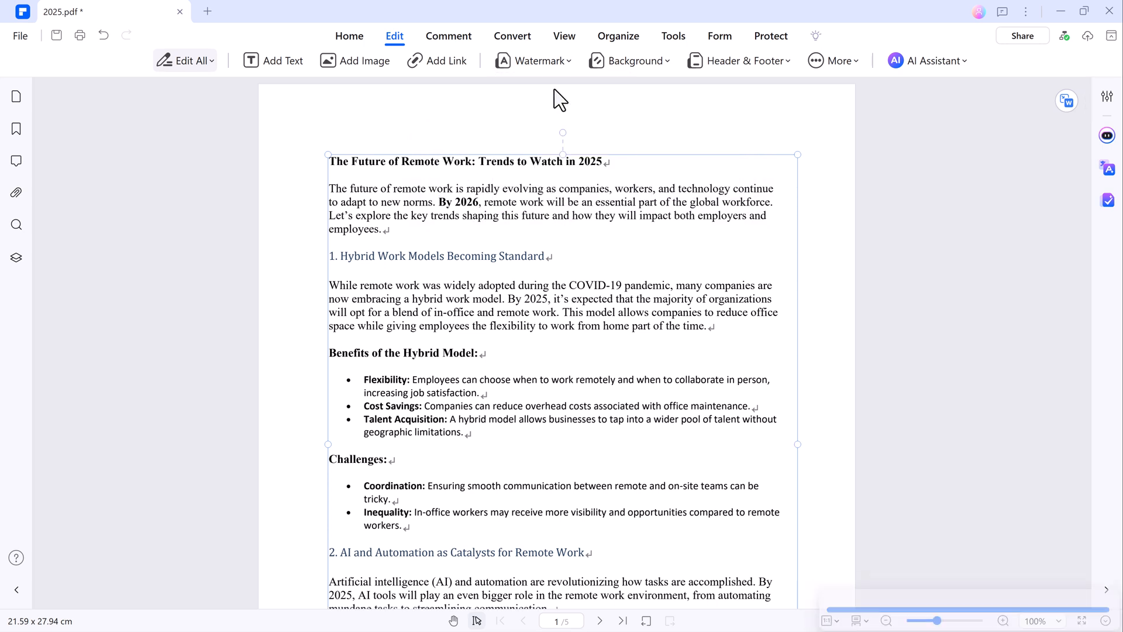
Add a diagonal 'Ai Geeks' text watermark at 45° across the pages
left_click(533, 59)
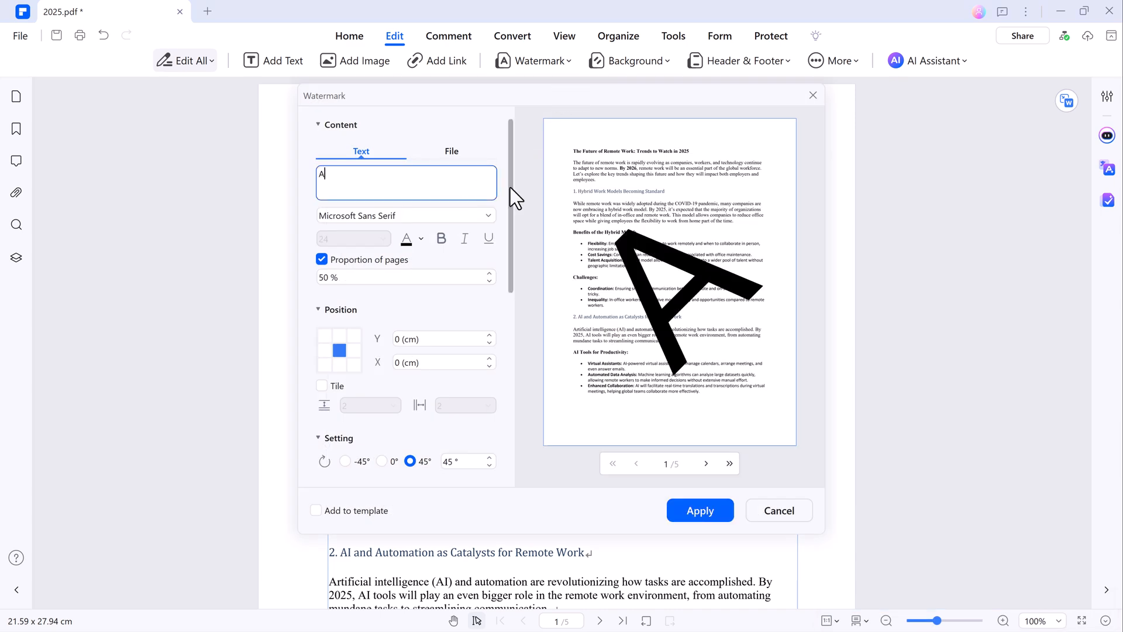
type("i Geeks")
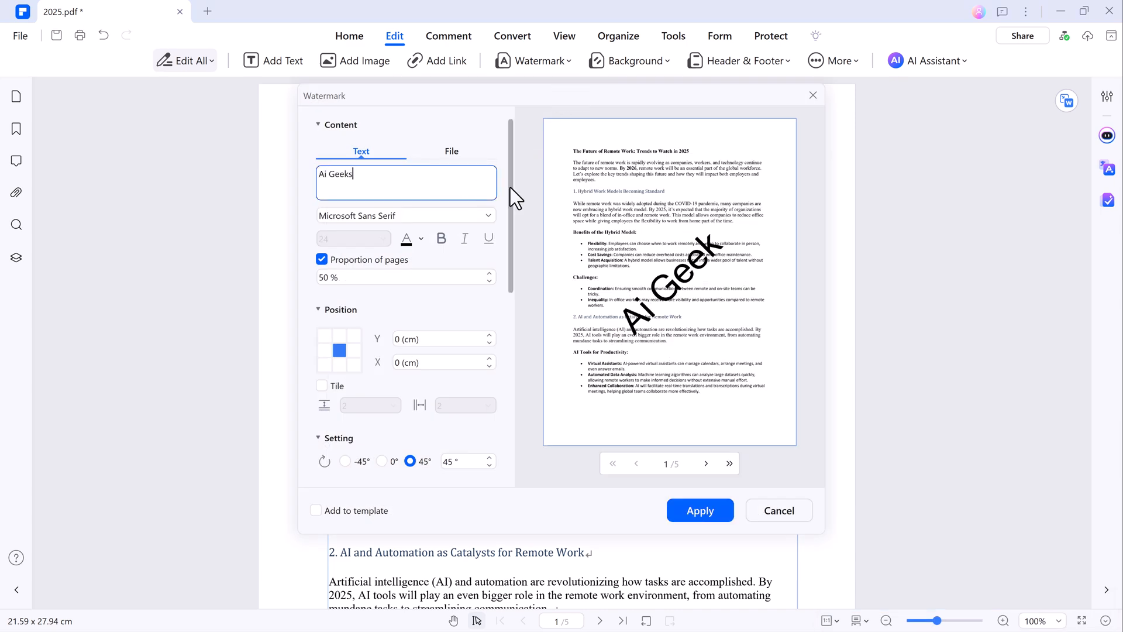
scroll("down", 3)
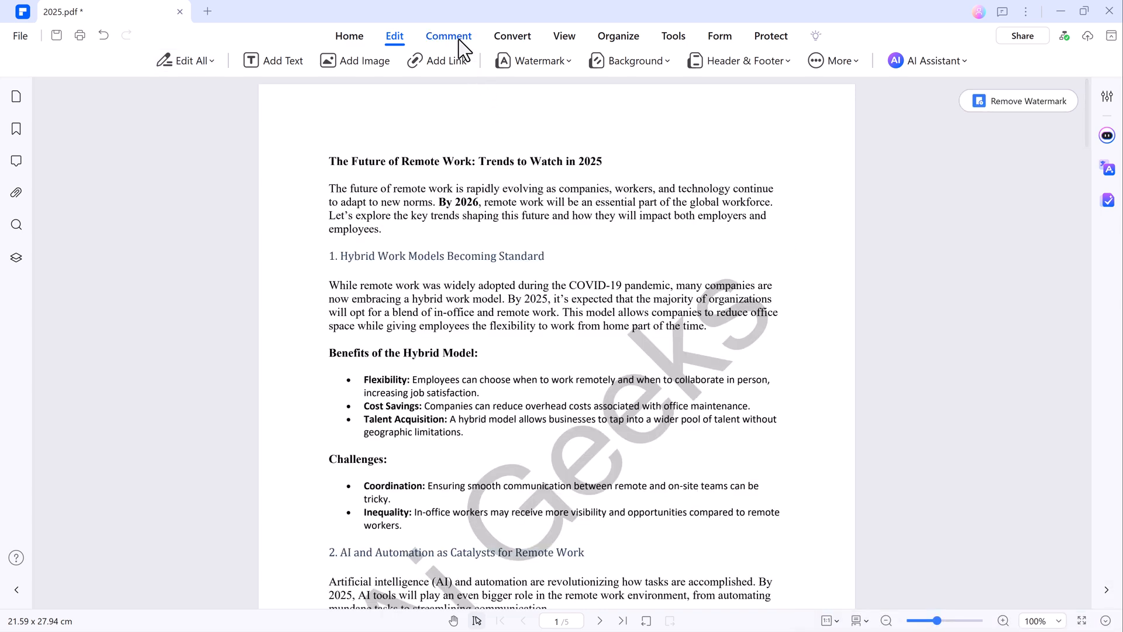
Highlight the hybrid-work adoption sentence in yellow and underline the following sentence
left_click(448, 36)
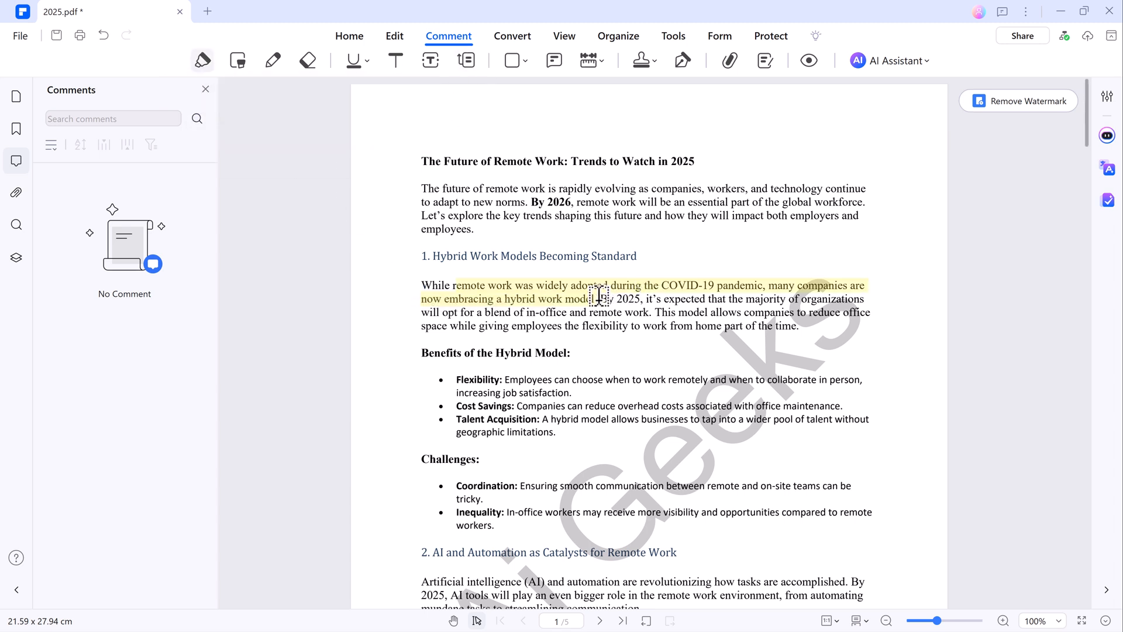
left_click(352, 60)
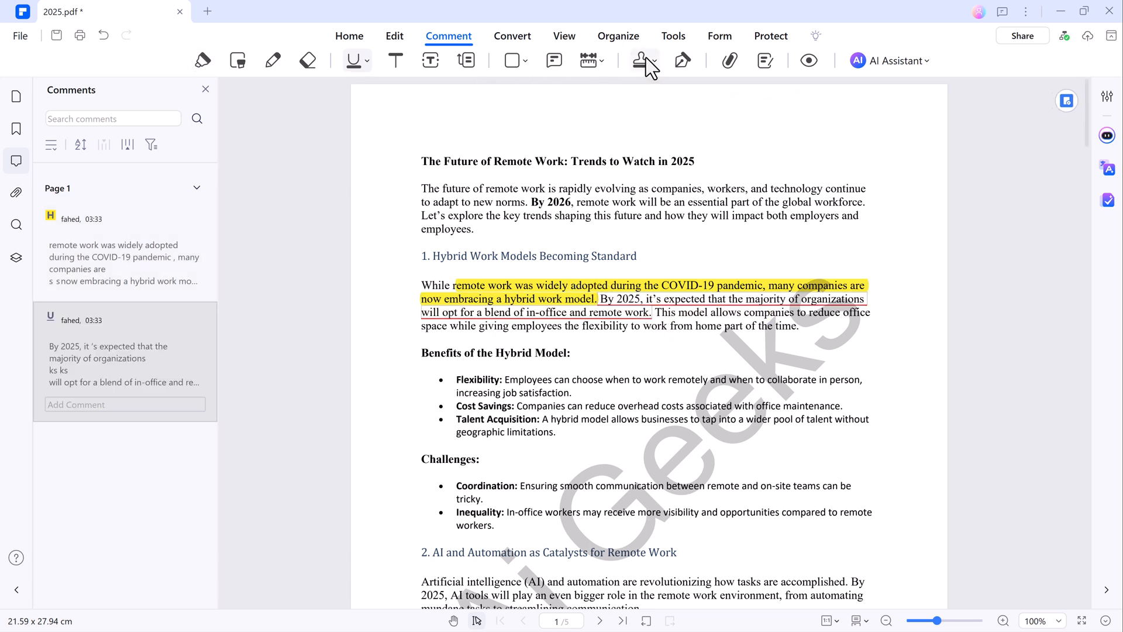
left_click(643, 60)
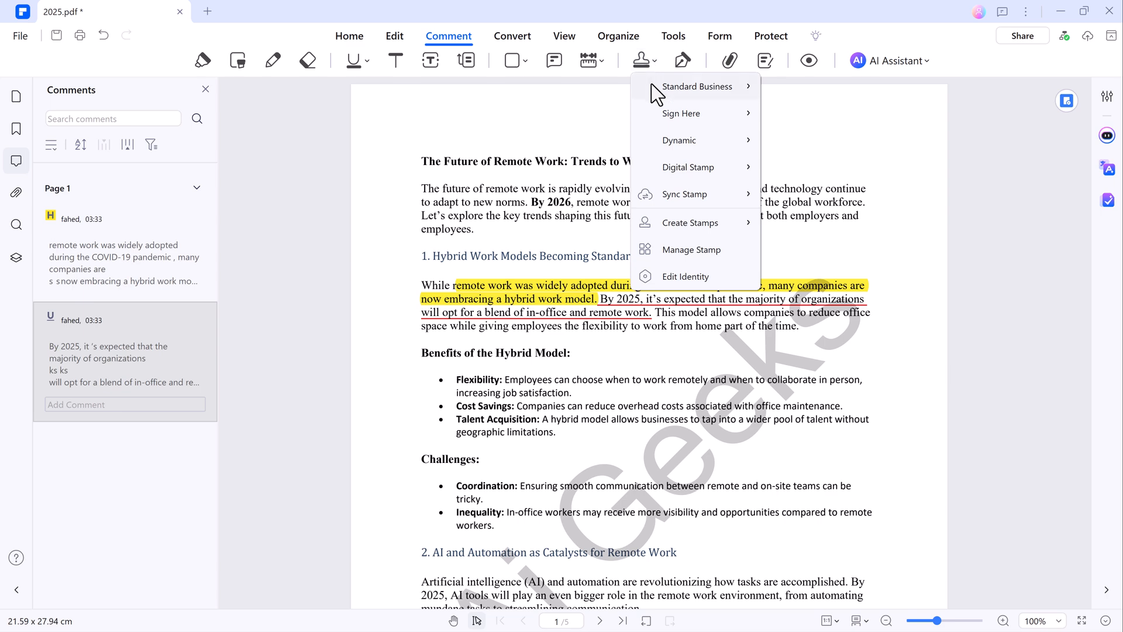
Place a green APPROVED Standard Business stamp at the bottom of page 2
left_click(695, 85)
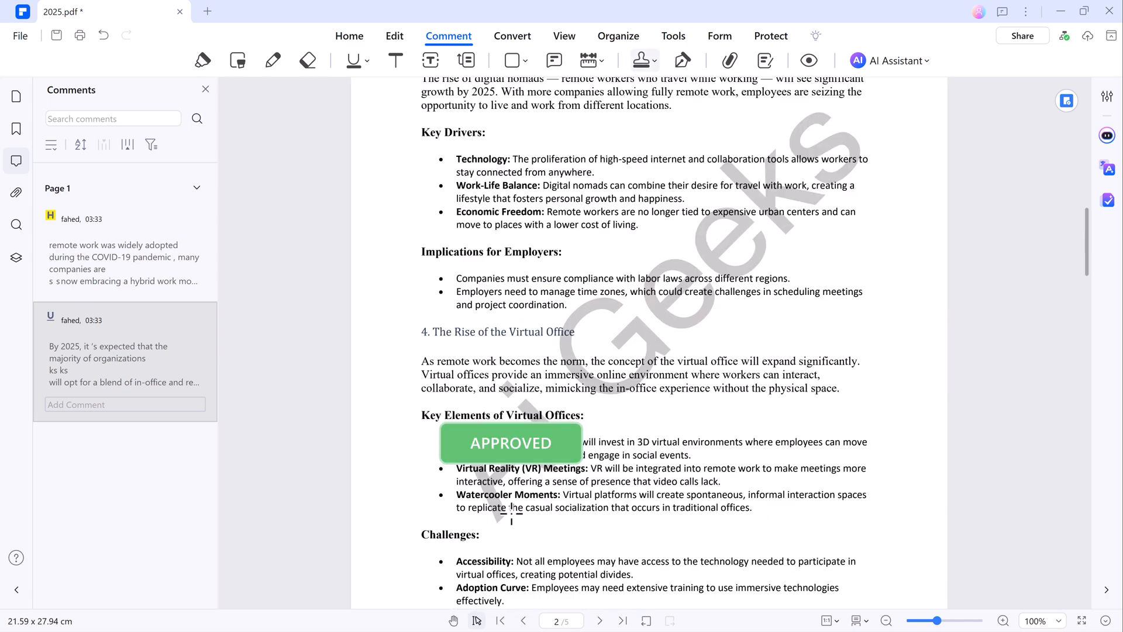
scroll("down", 3)
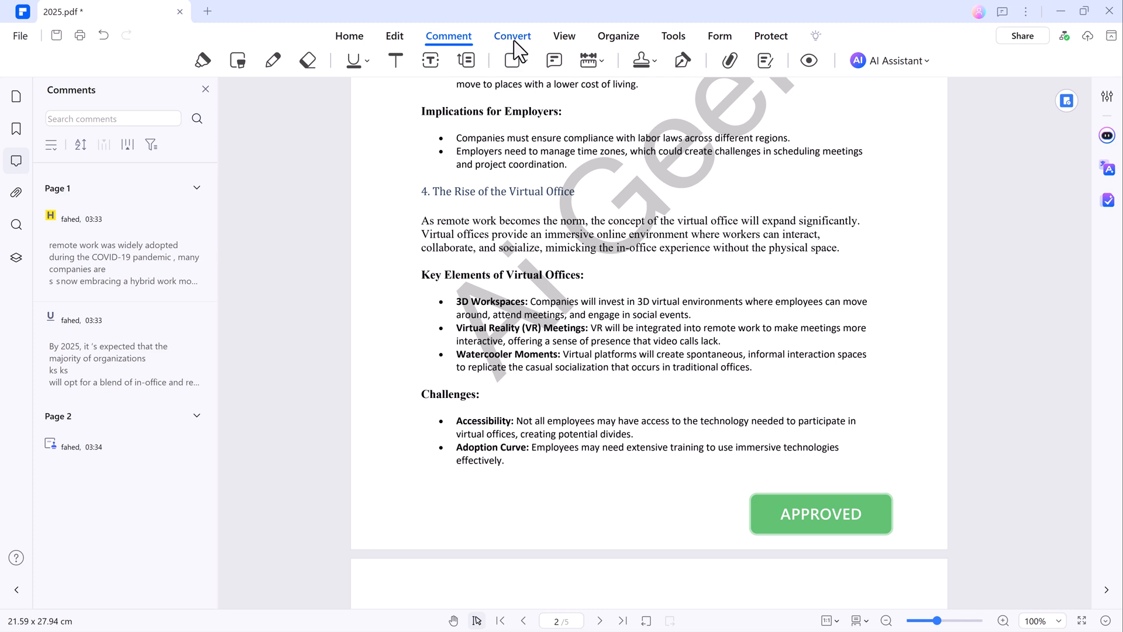
Convert 2025.pdf to a 2025.docx Word file on the Desktop
left_click(511, 36)
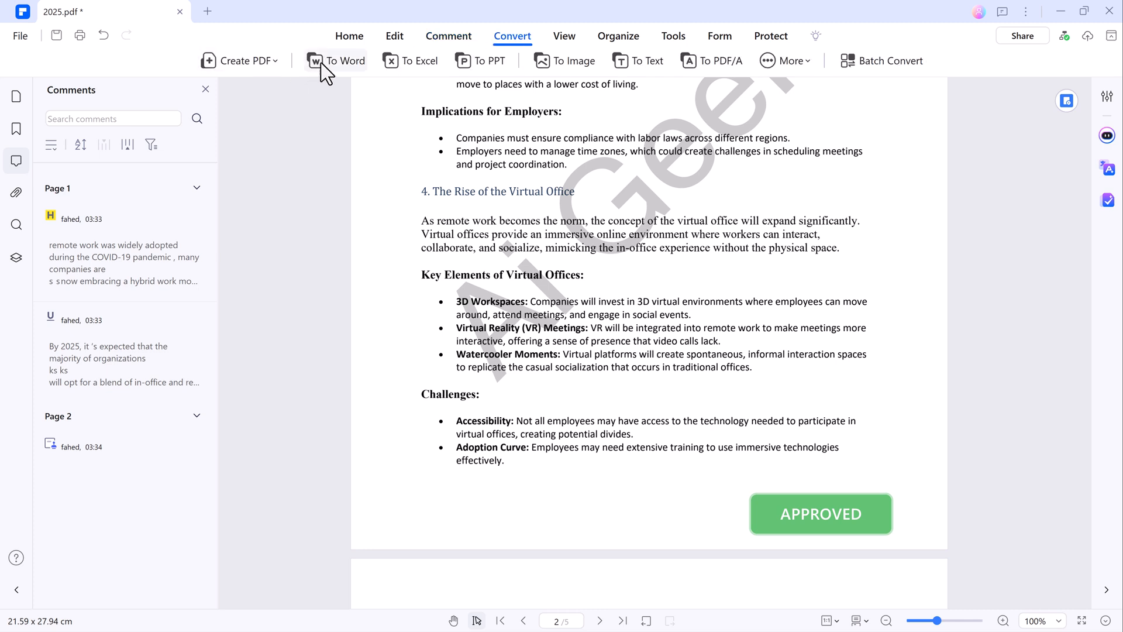
mouse_move(787, 77)
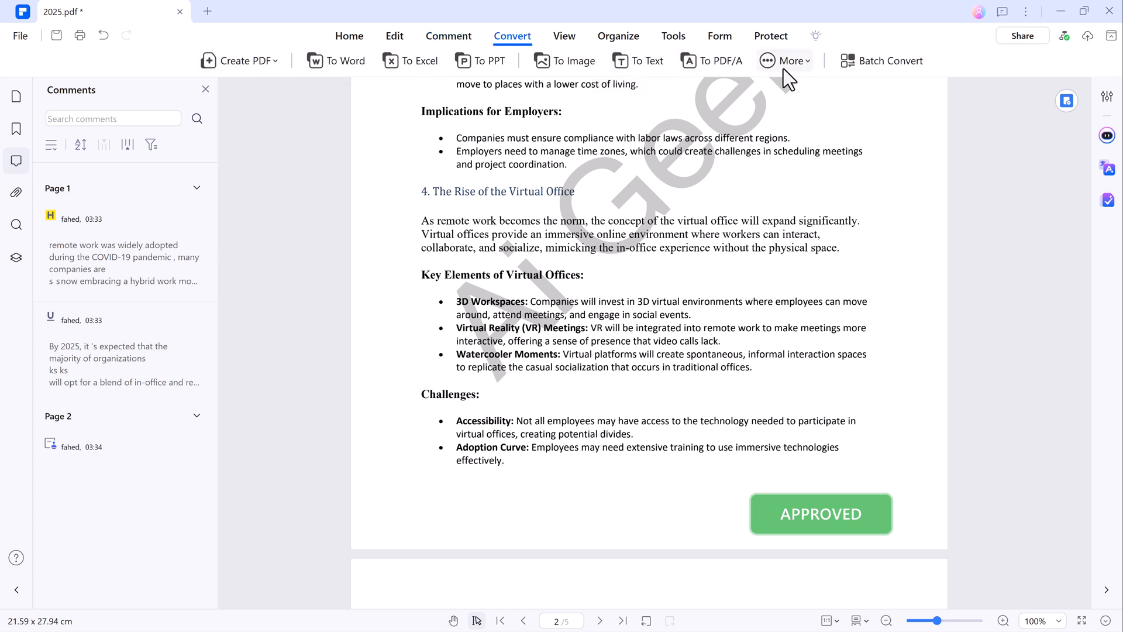
mouse_move(337, 59)
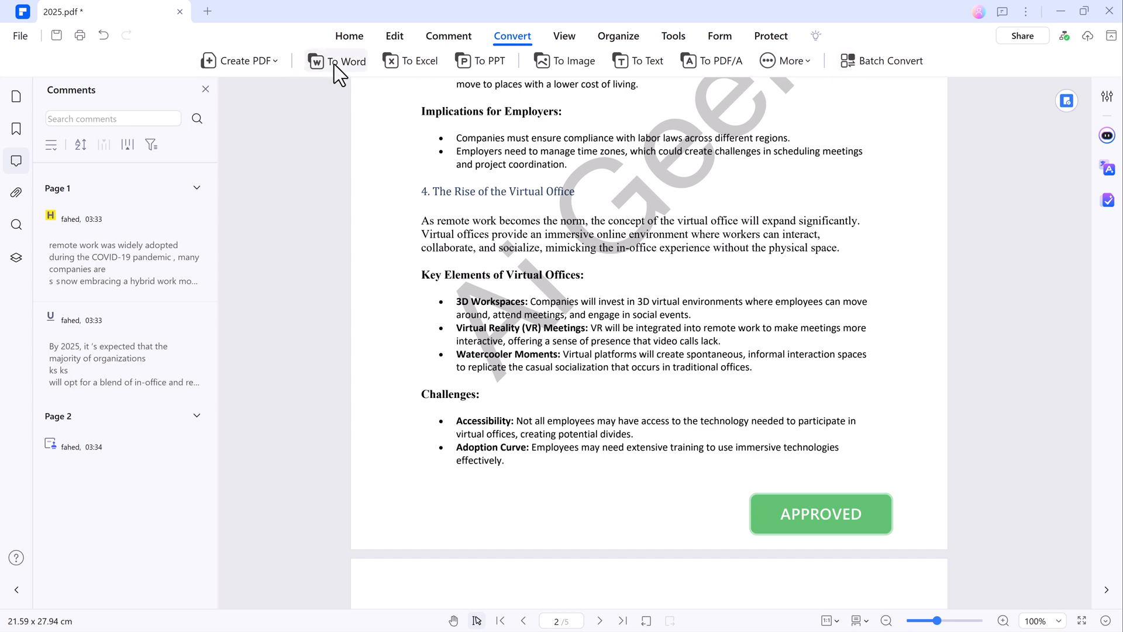
left_click(344, 60)
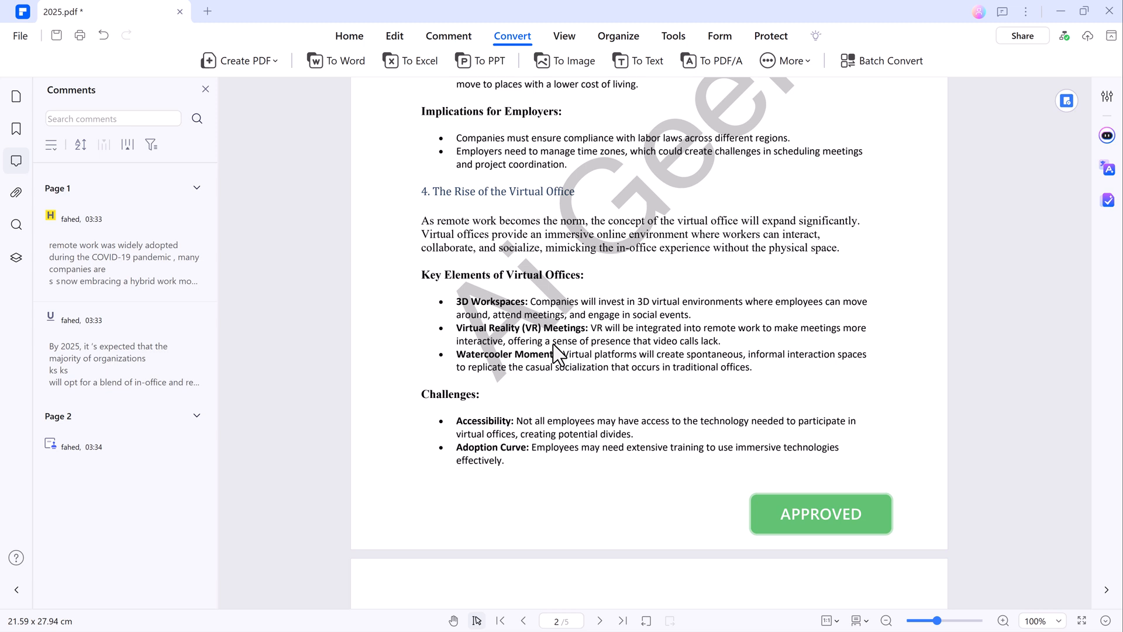
left_click(343, 59)
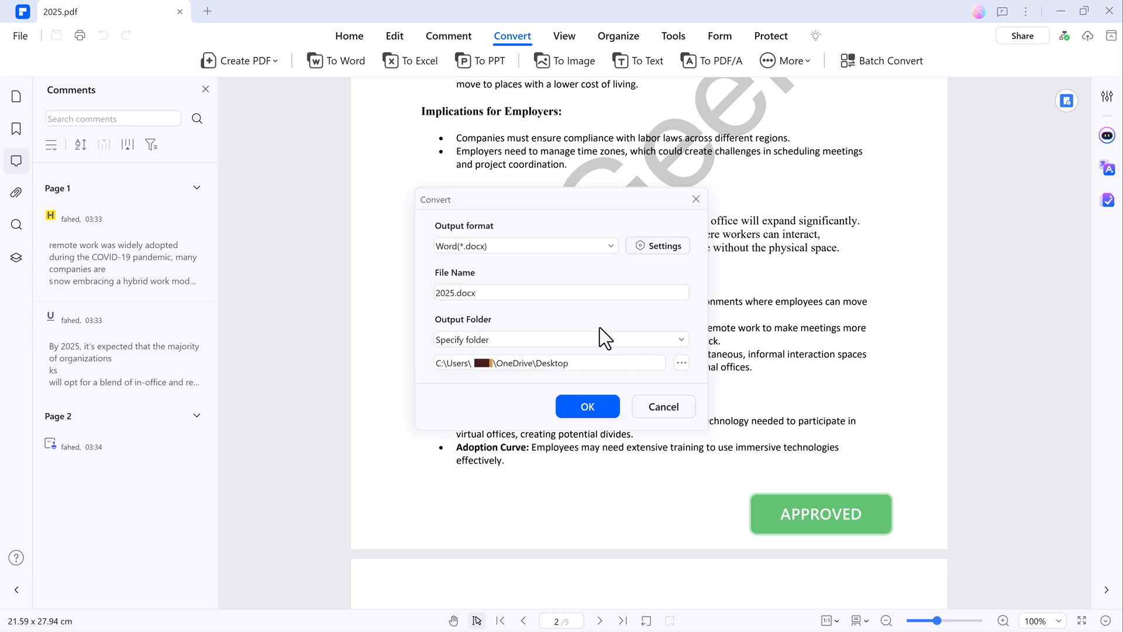
mouse_move(701, 384)
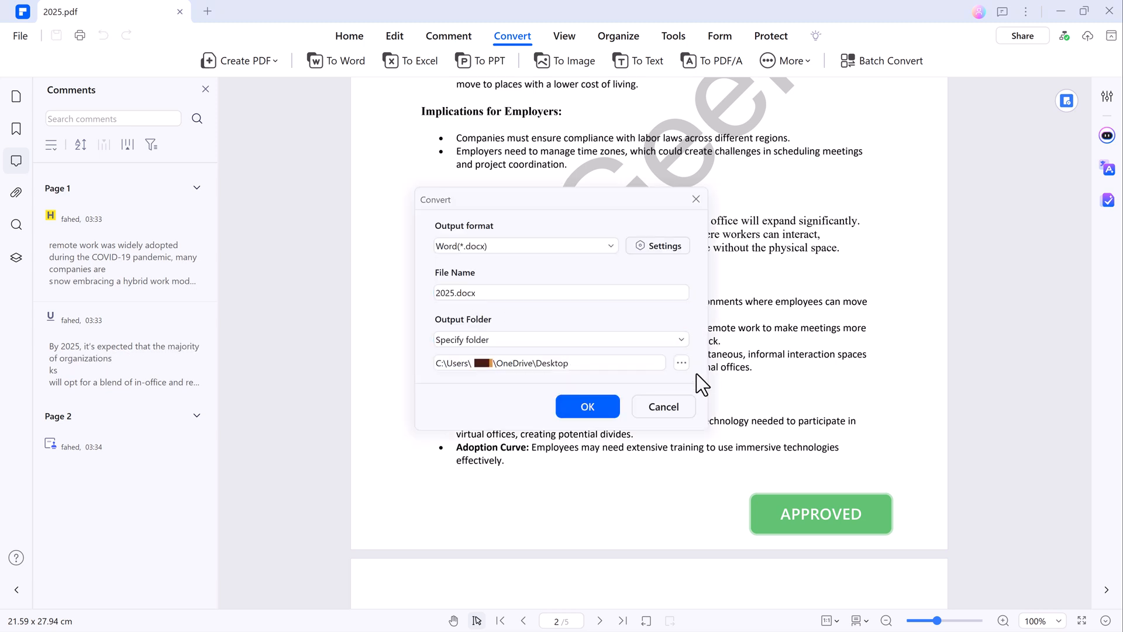
mouse_move(587, 406)
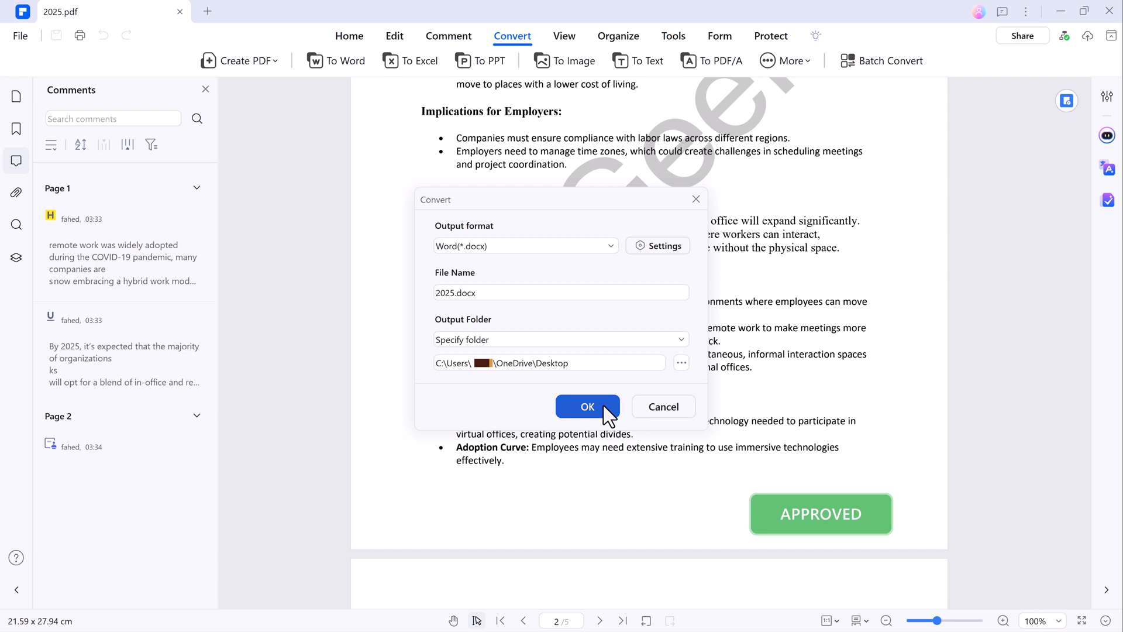
left_click(586, 406)
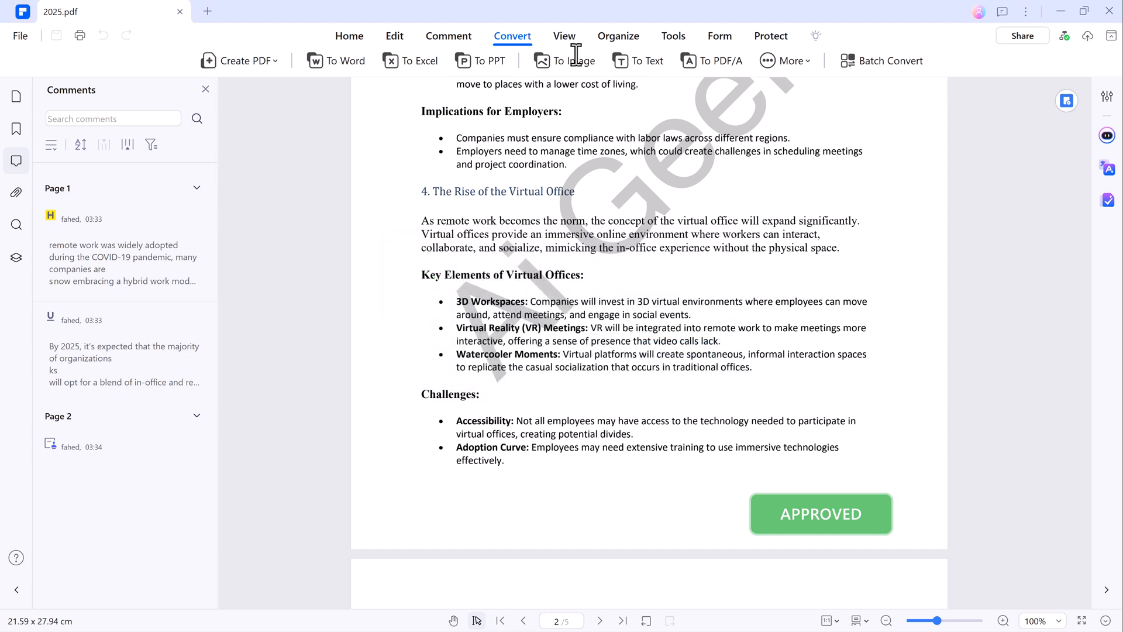
Try reading mode, switch to single-page layout, then start Read Aloud on the current page
left_click(564, 36)
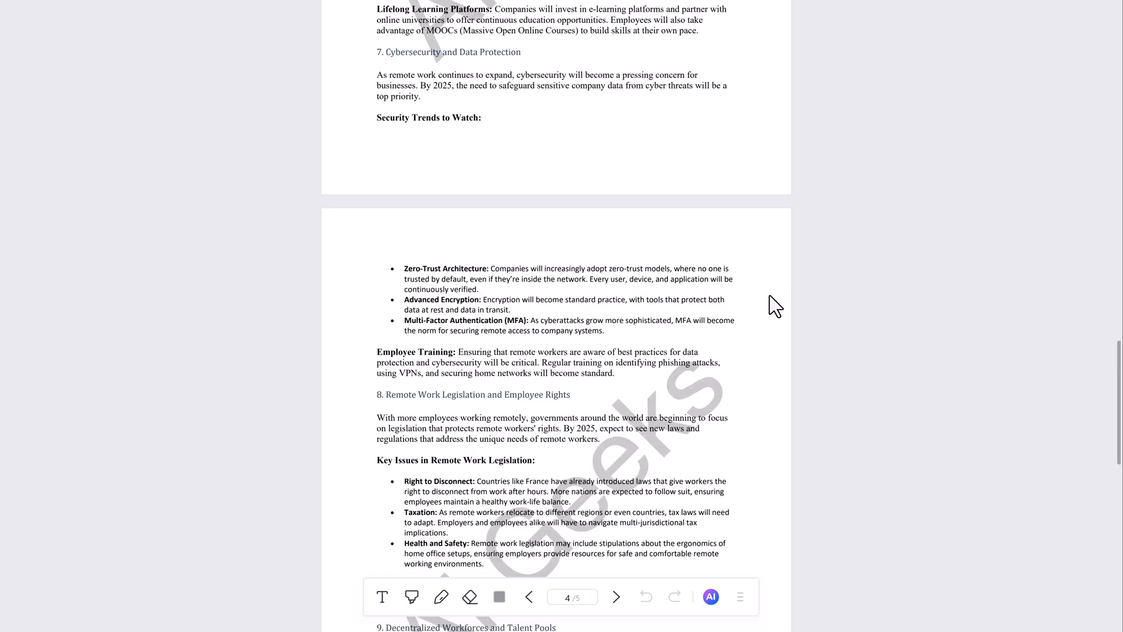
left_click(266, 60)
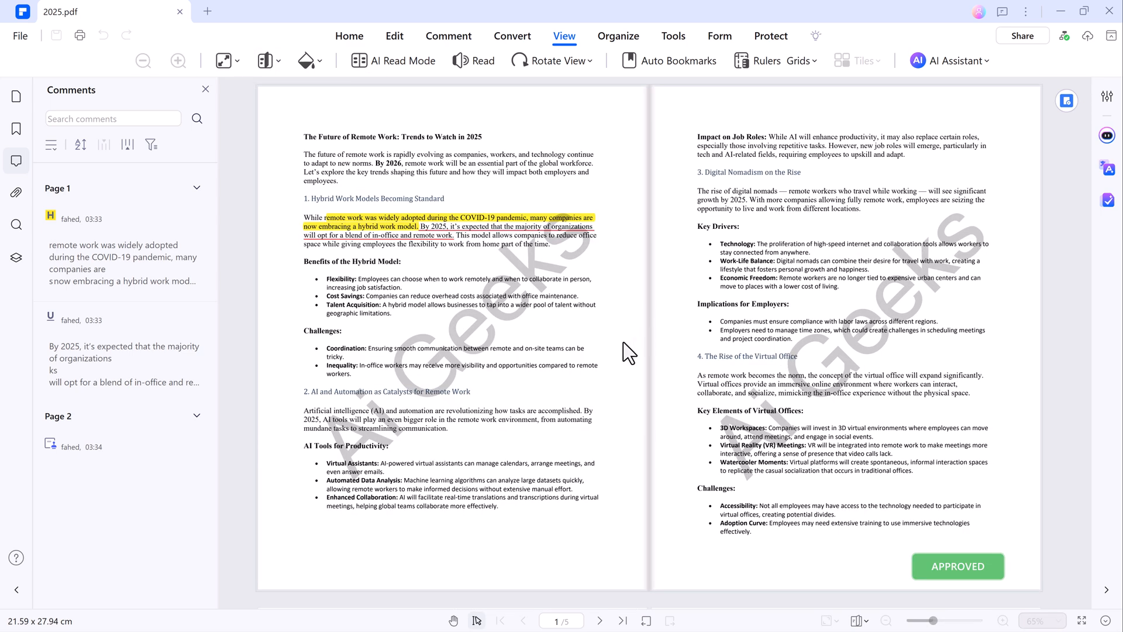
left_click(205, 89)
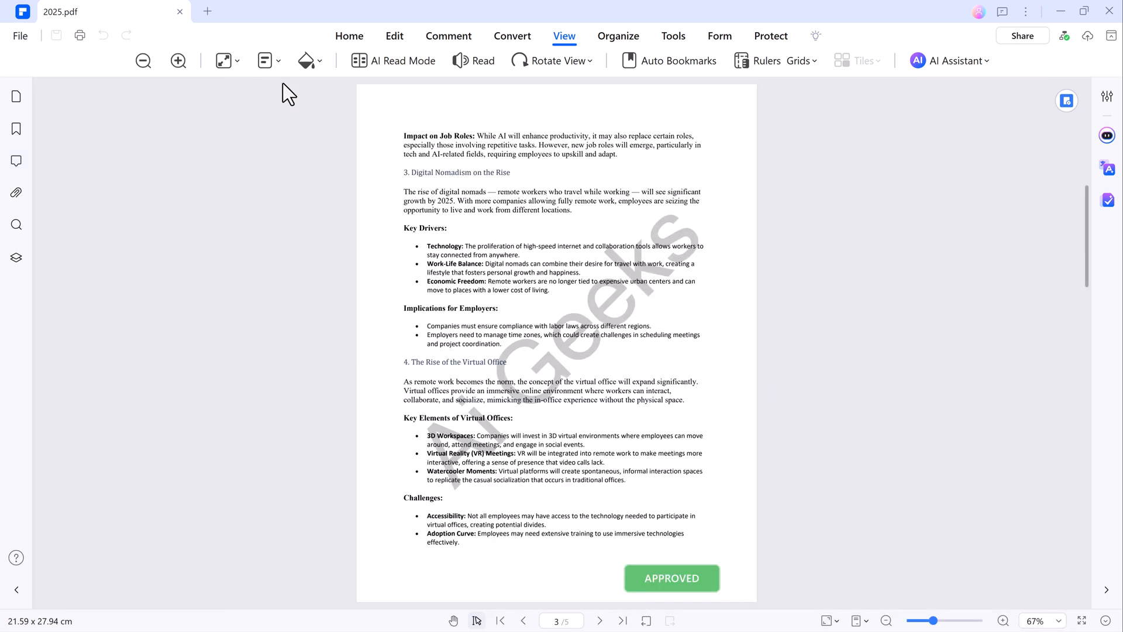
mouse_move(399, 119)
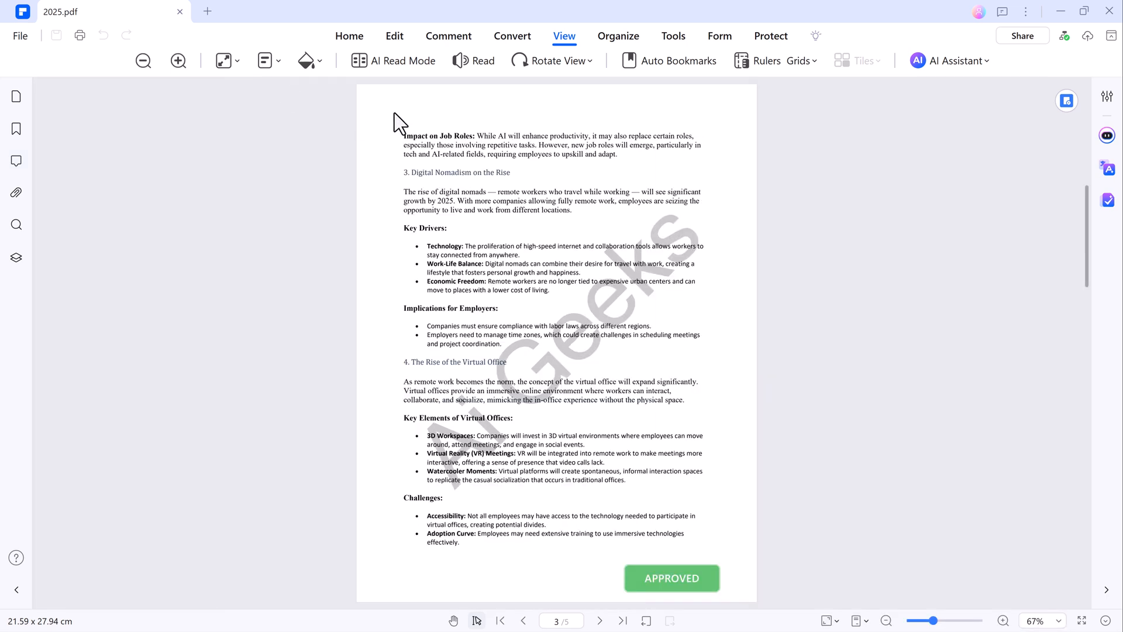
left_click(473, 59)
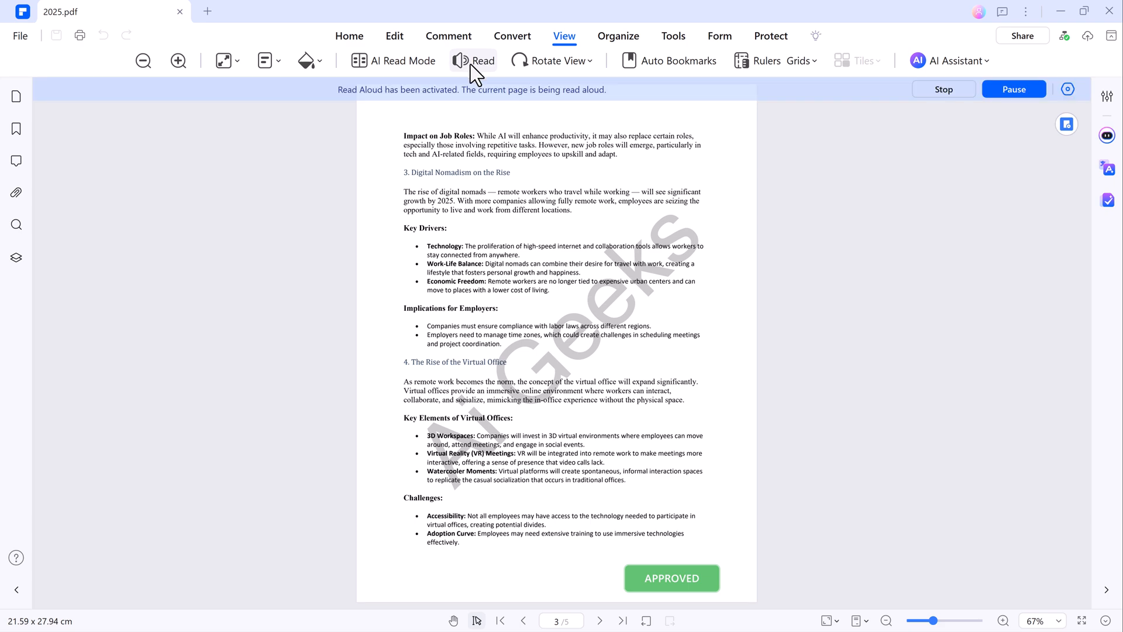
mouse_move(770, 164)
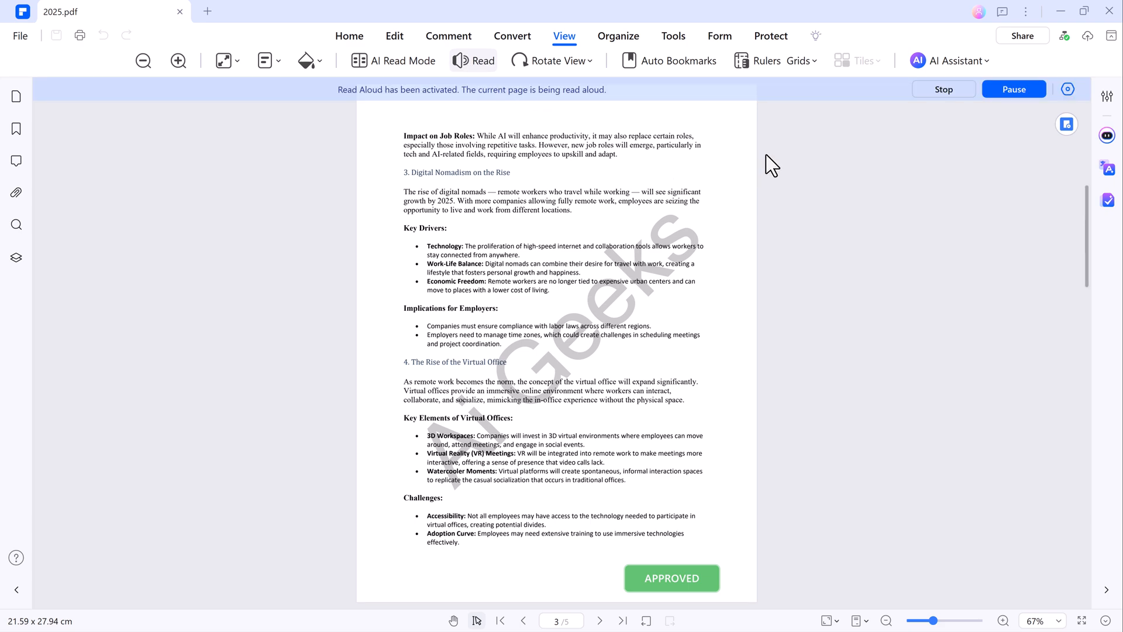
Return to page 1, pause Read Aloud and choose a different Reading Speed in its settings
scroll("down", 3)
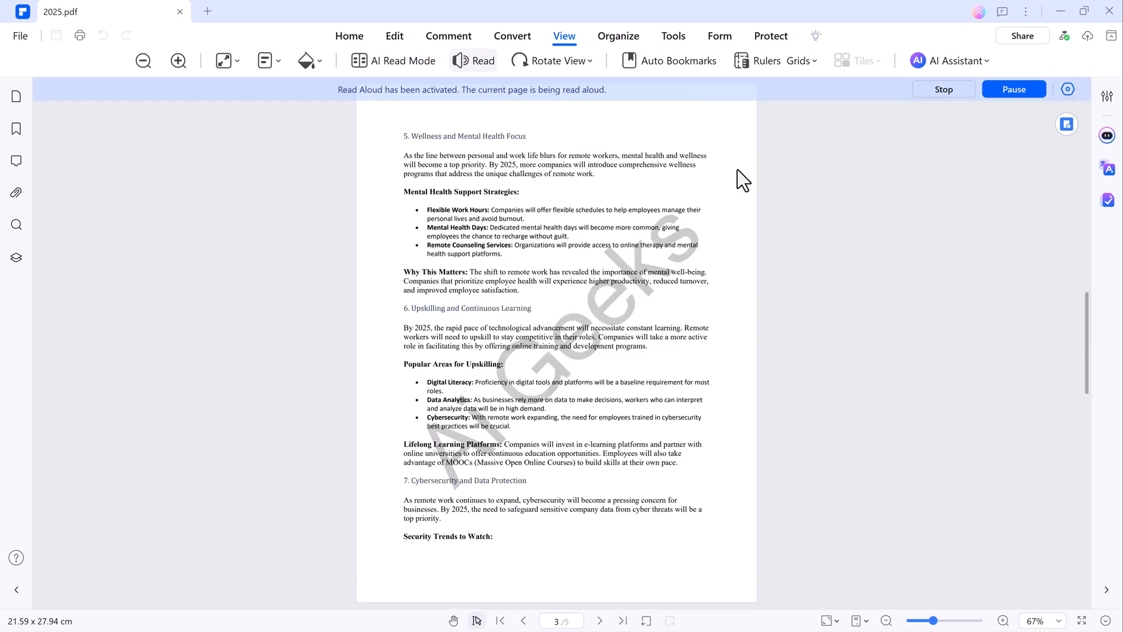
left_click(499, 620)
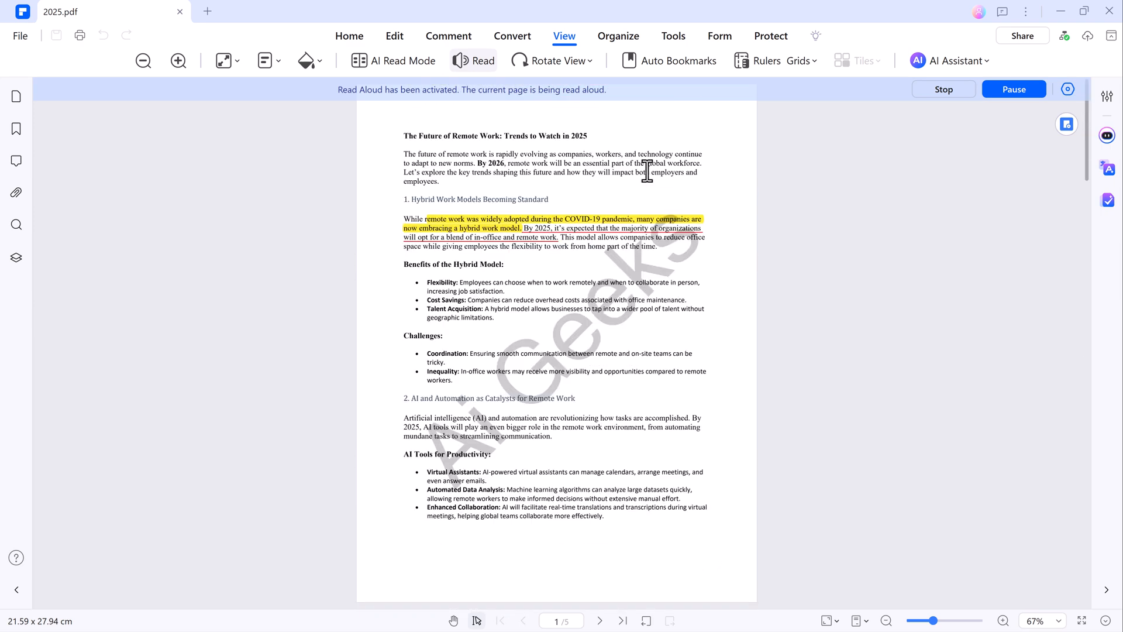
mouse_move(574, 193)
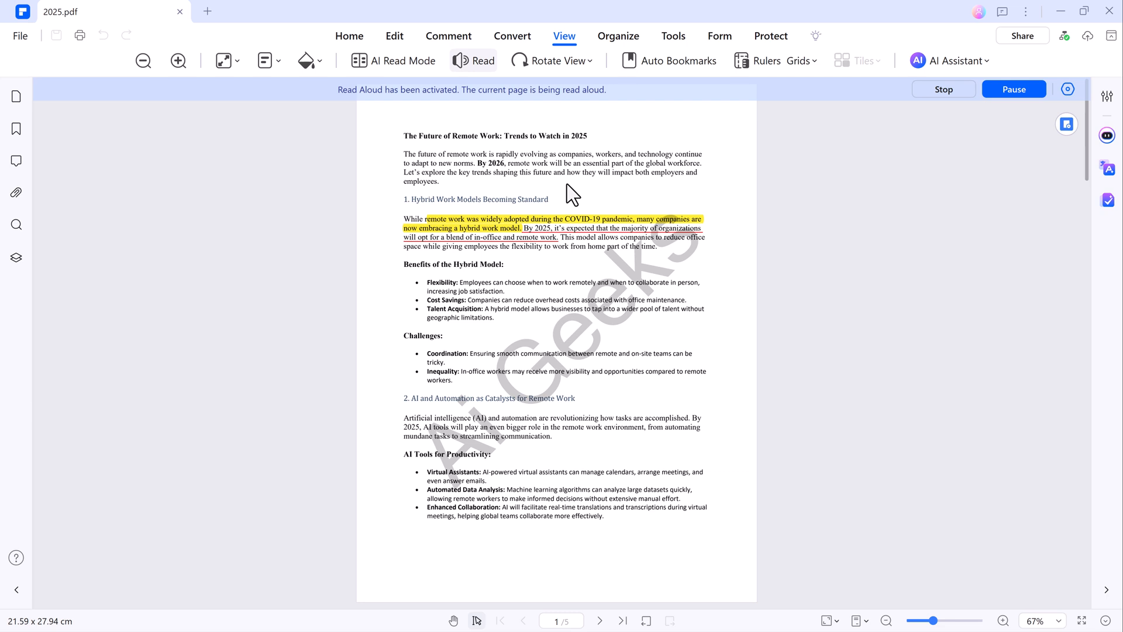
left_click(1014, 89)
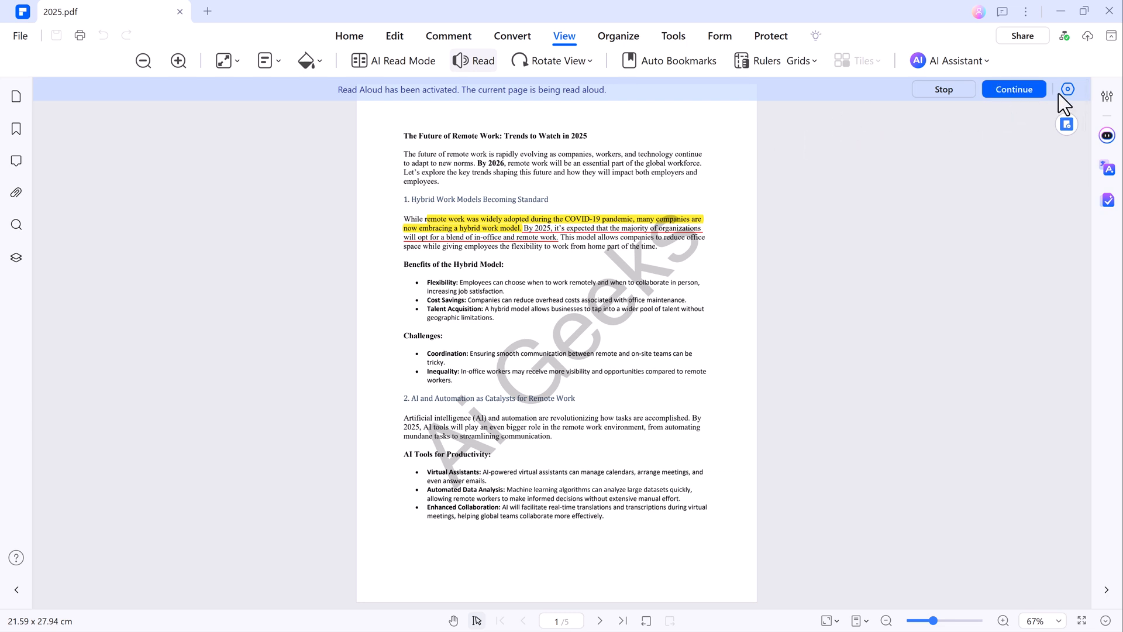
left_click(1067, 89)
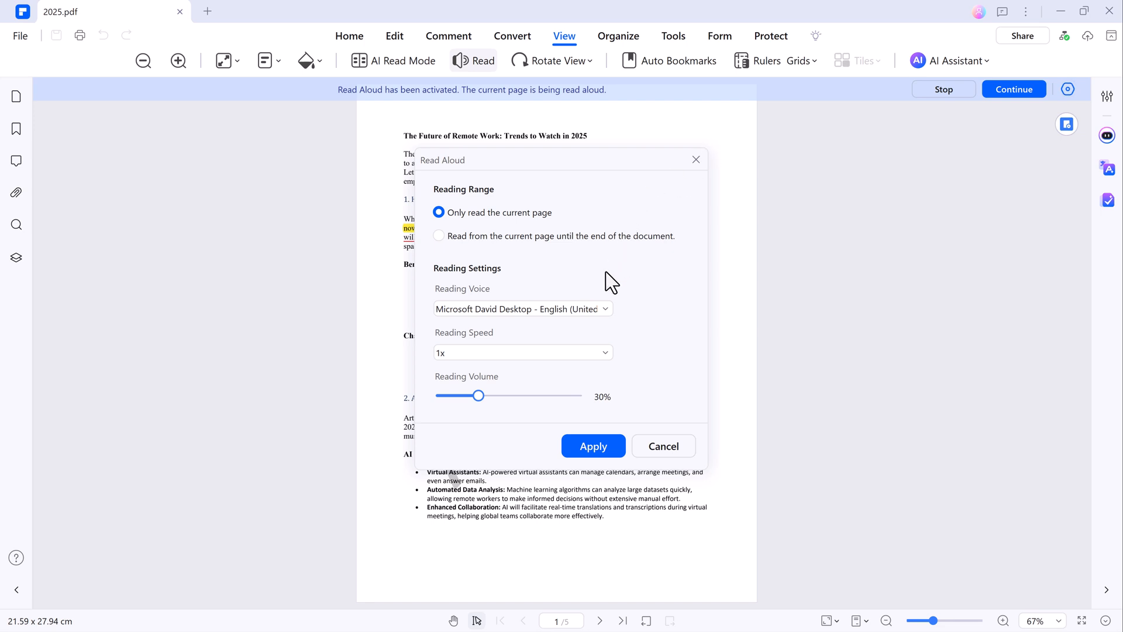
left_click(522, 353)
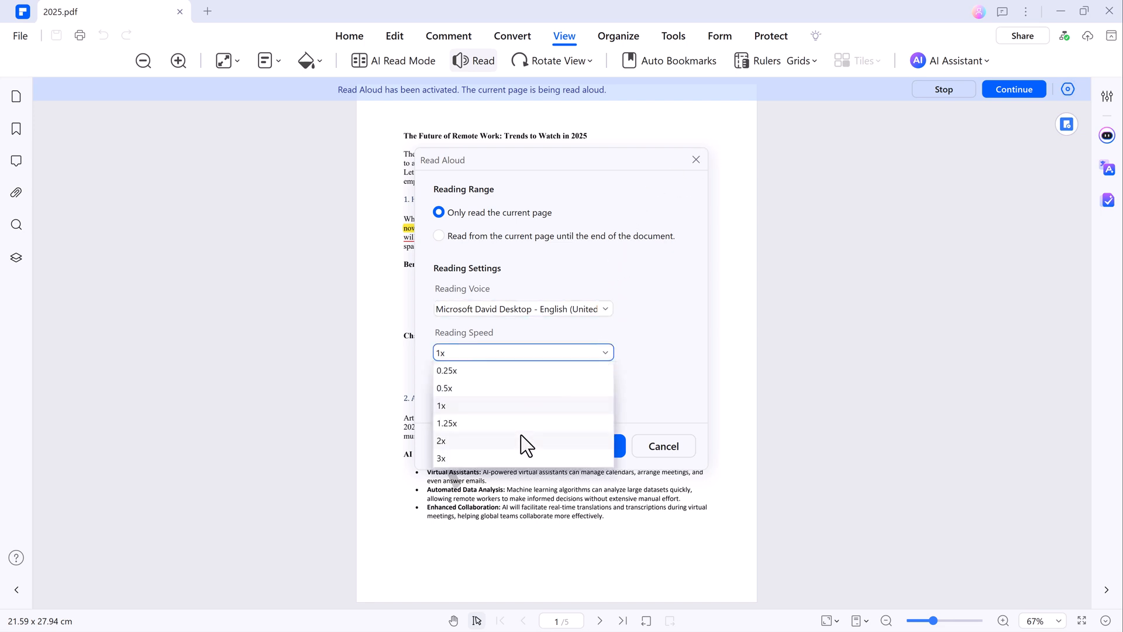
left_click(441, 441)
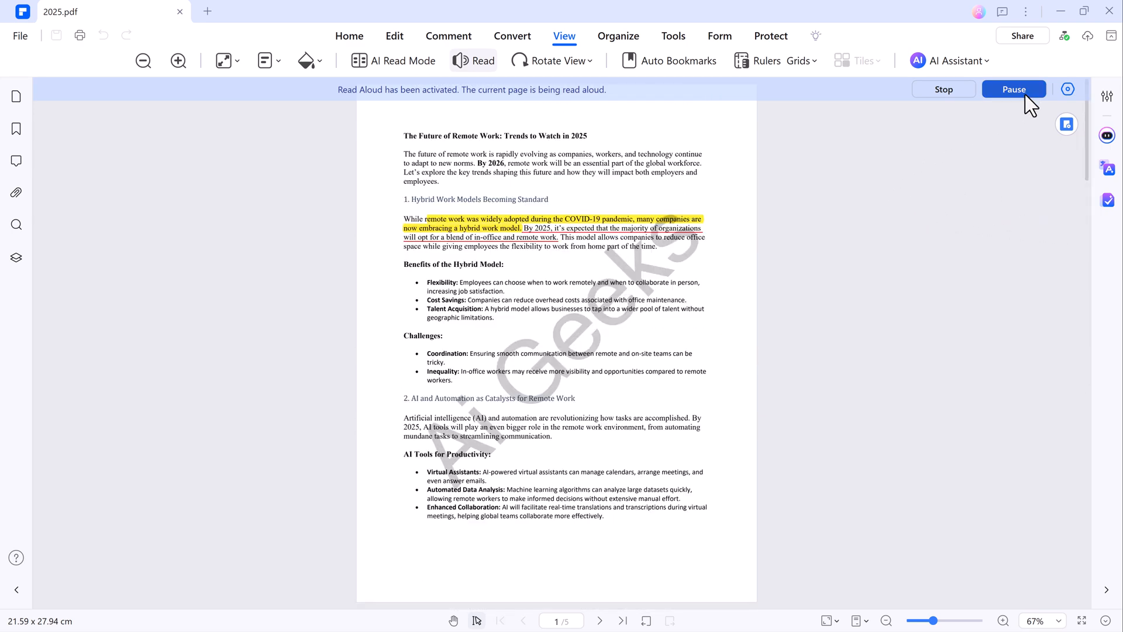
left_click(1013, 89)
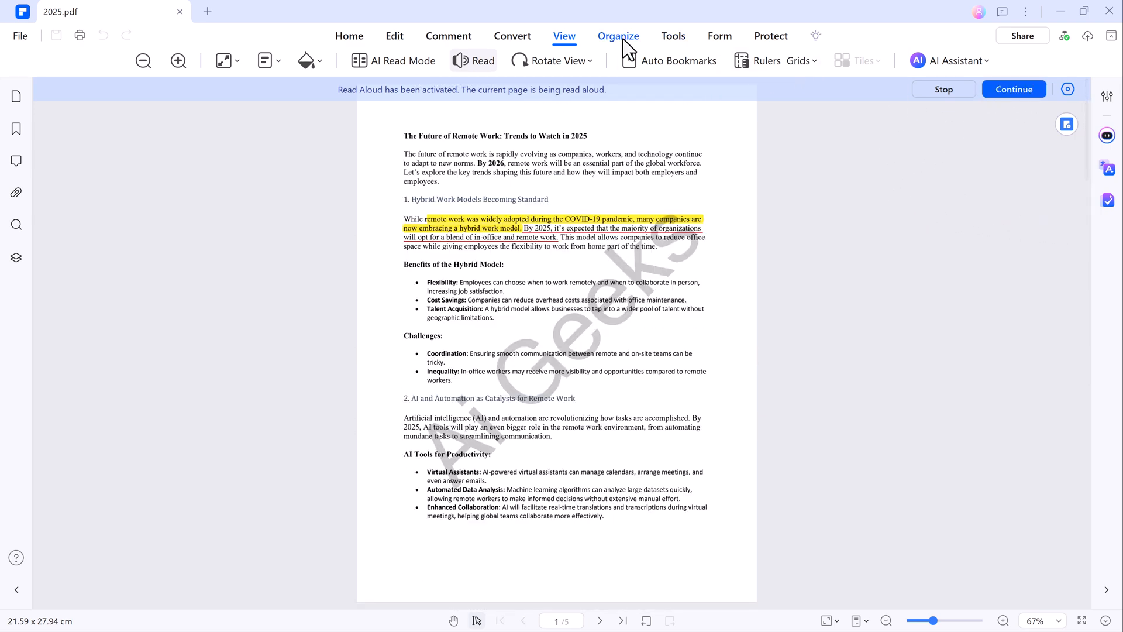
View the Organize page thumbnails, then bring up the Protect tools for 2025.pdf
left_click(617, 36)
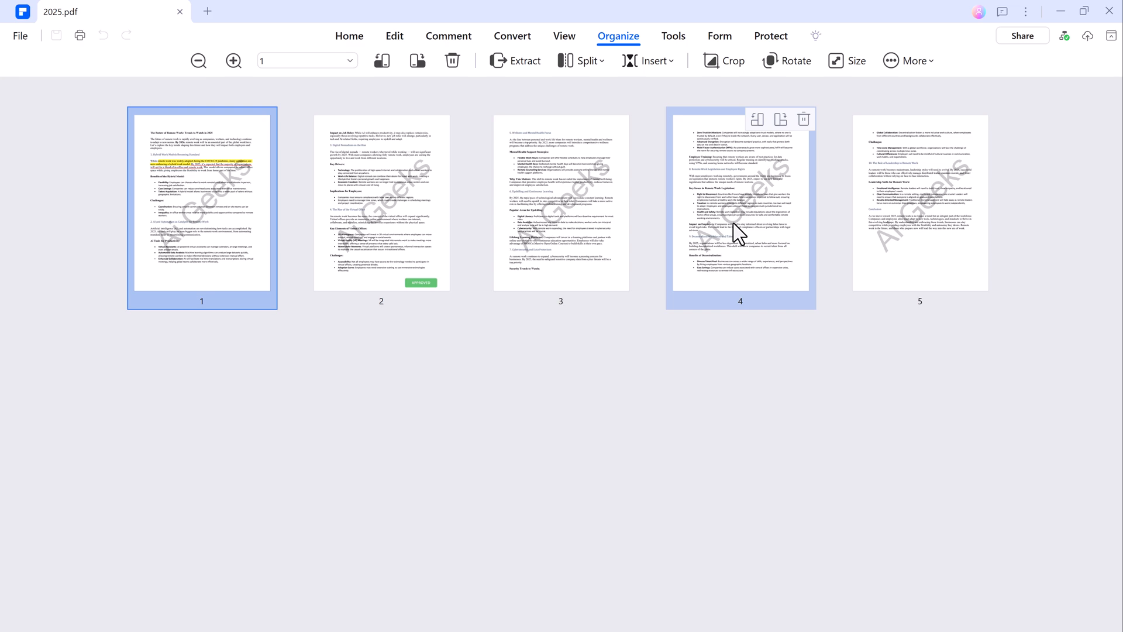
left_click(771, 36)
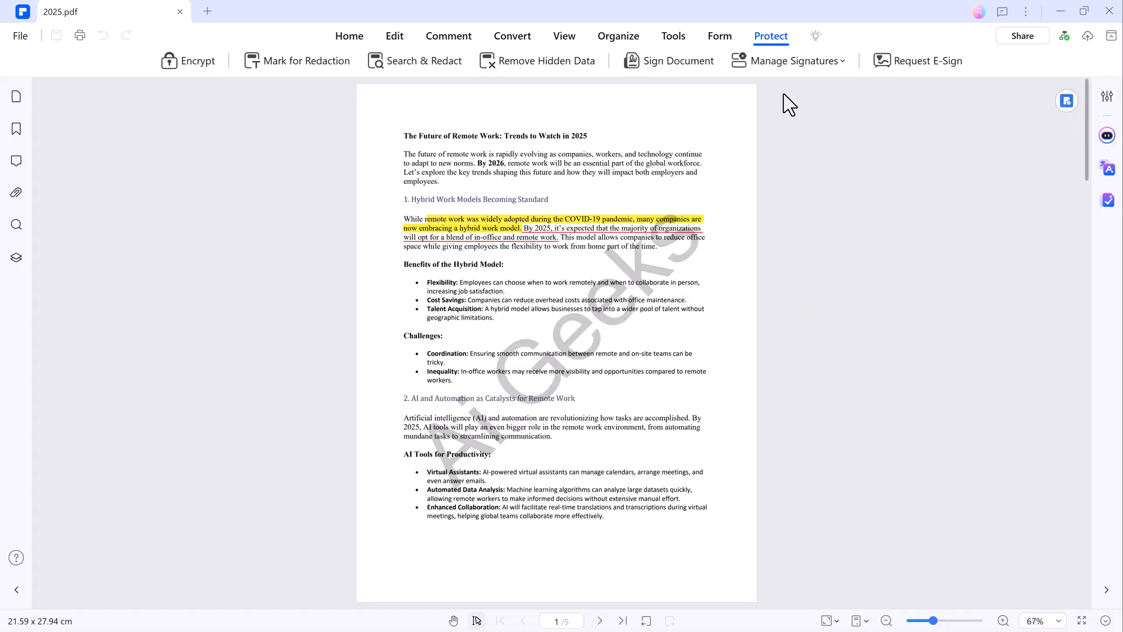
Encrypt 2025.pdf with open and permission passwords, setting Print Permission, and save
left_click(187, 60)
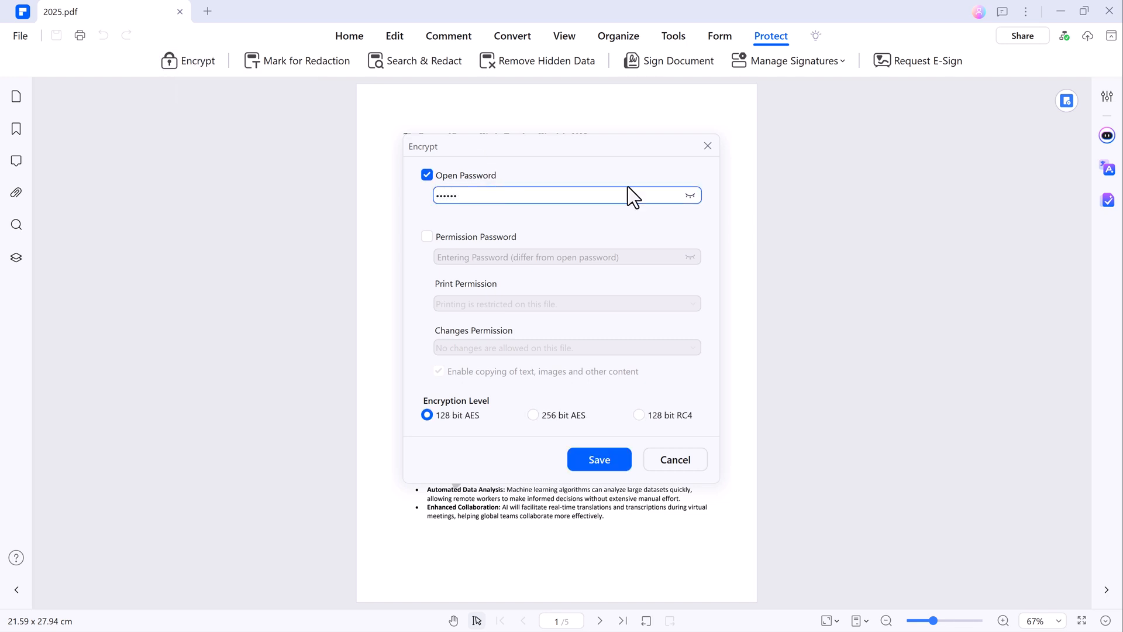
left_click(566, 303)
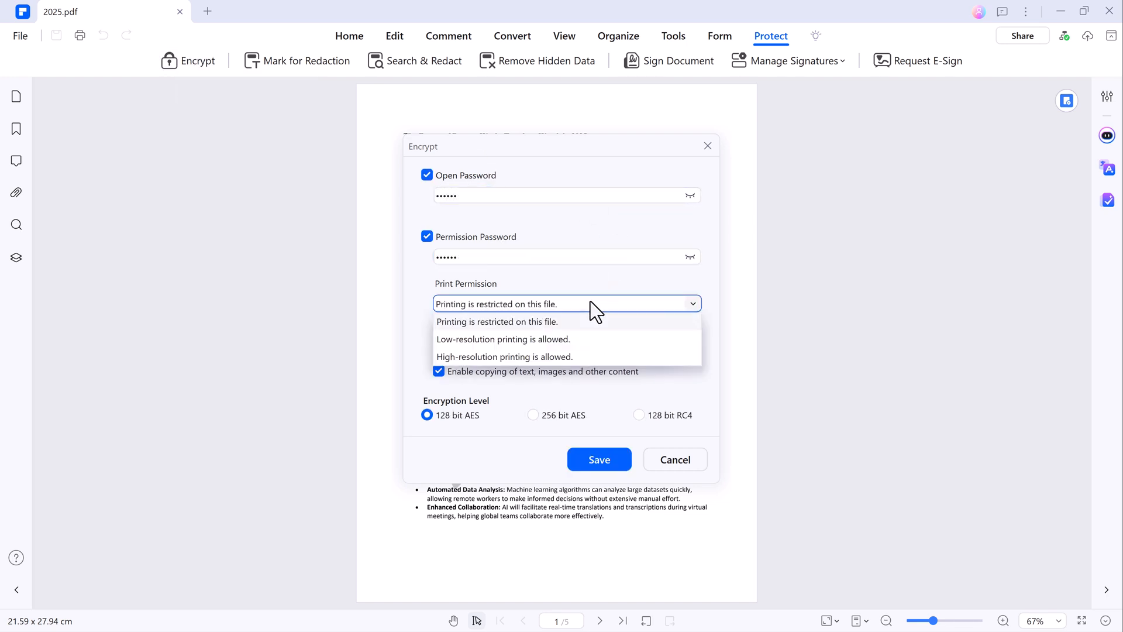
left_click(496, 321)
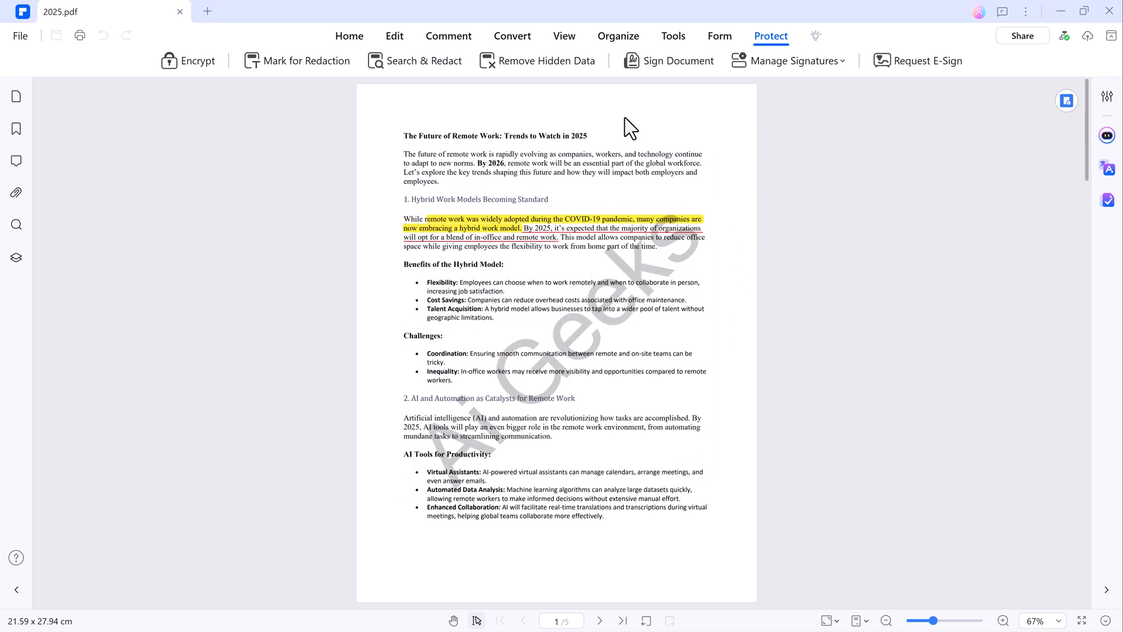
mouse_move(927, 61)
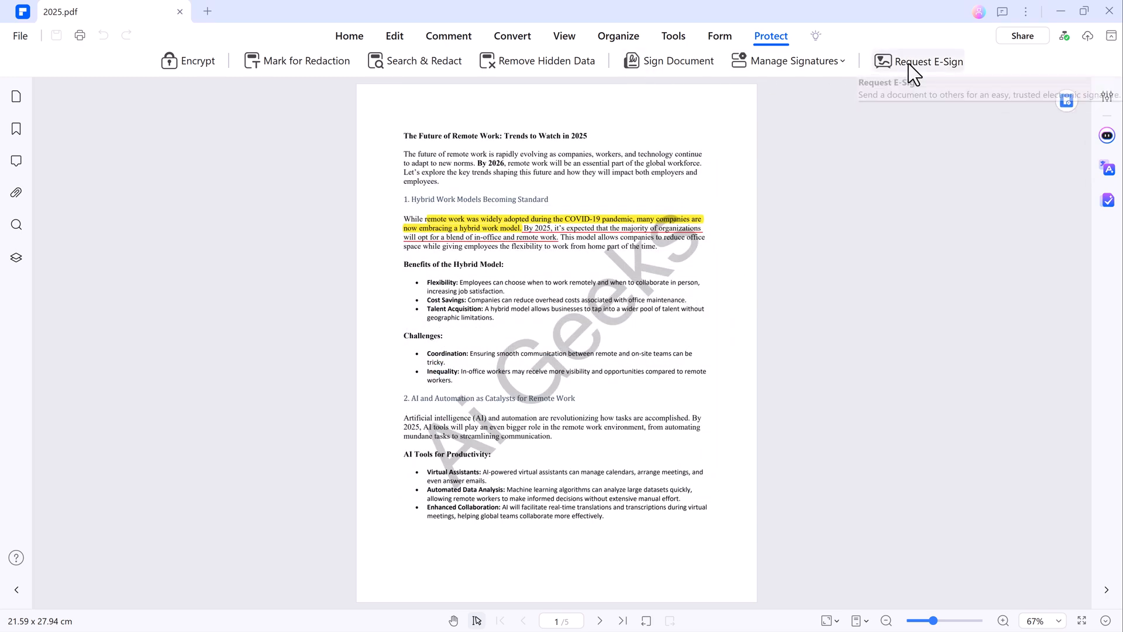
Send 2025.pdf for electronic signature via Request E-Sign and close the confirmation
left_click(926, 61)
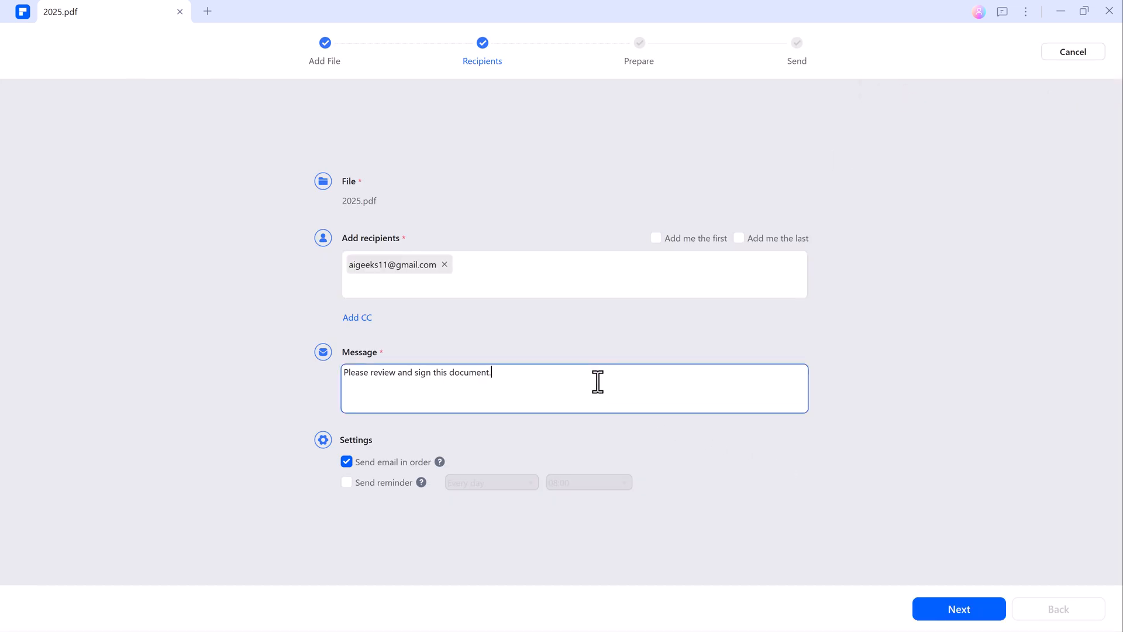
left_click(959, 609)
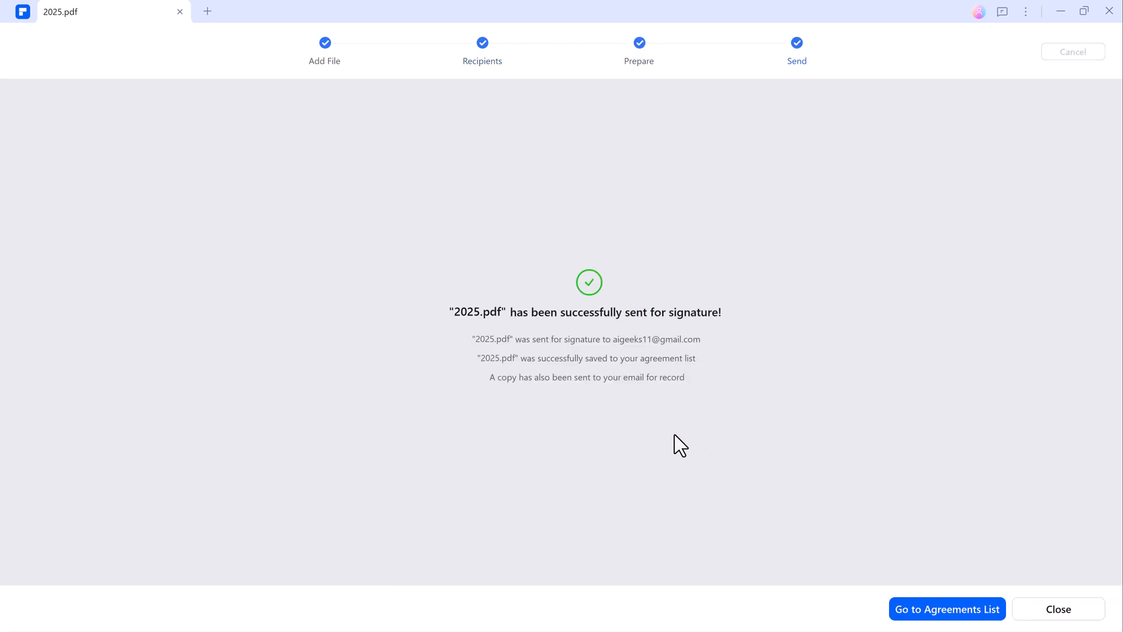
left_click(1058, 608)
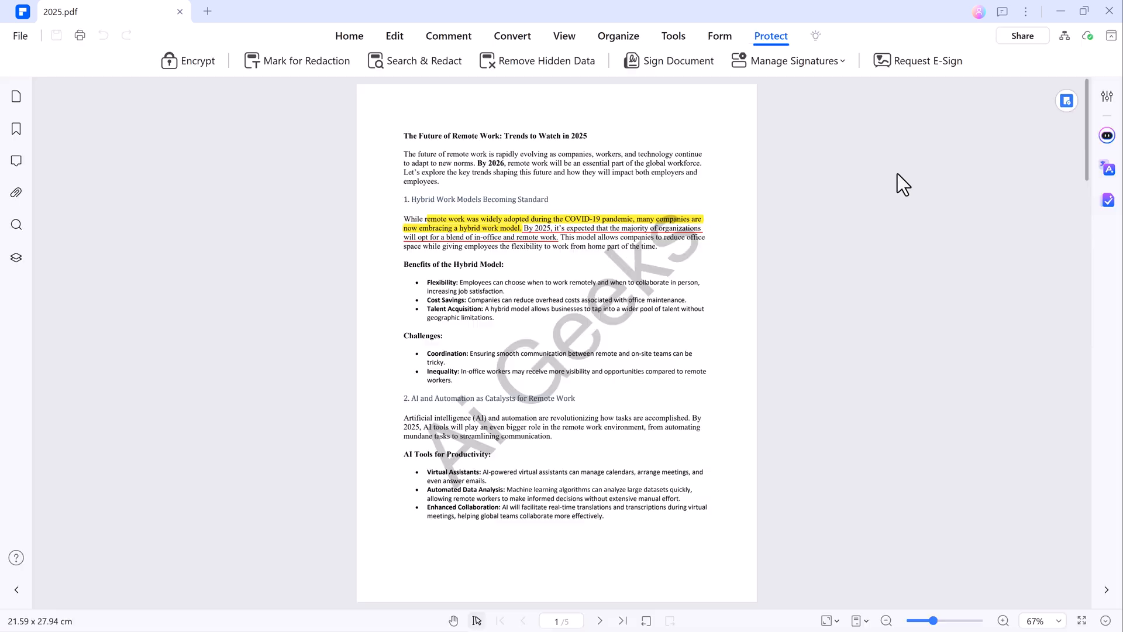
View the Share options for 2025.pdf, browsing to the mobile QR-code transfer tab
left_click(1021, 35)
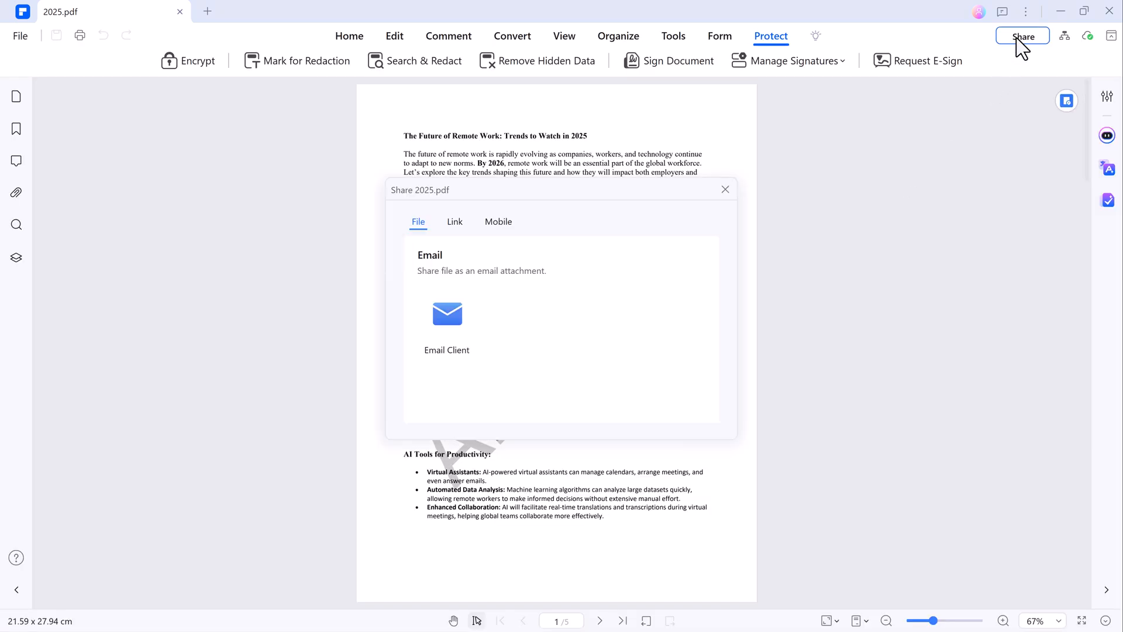
left_click(499, 221)
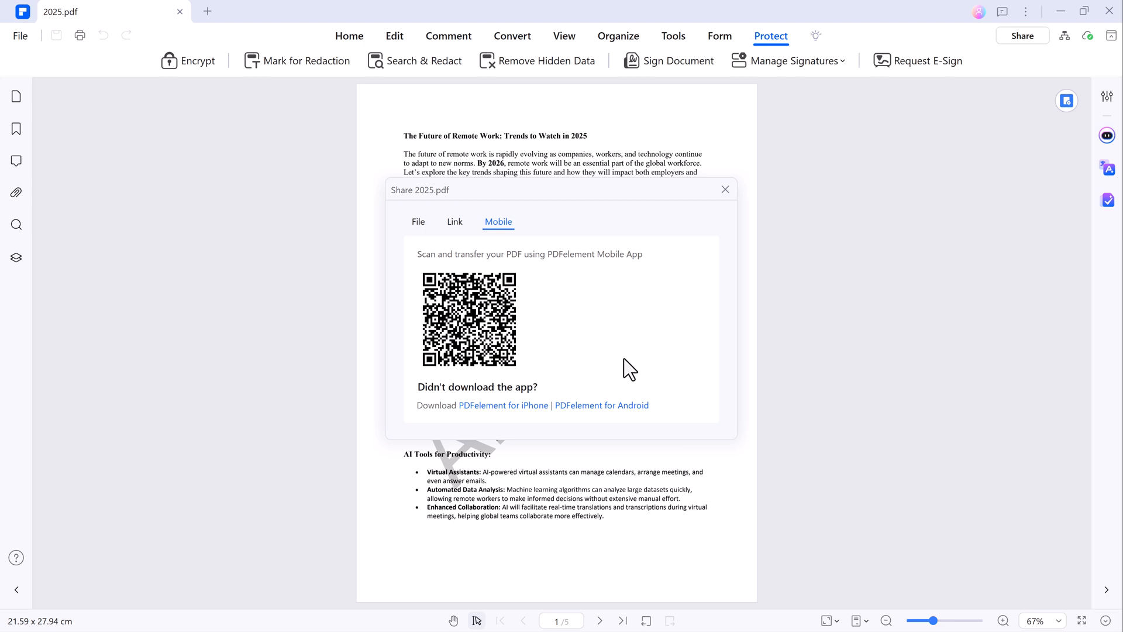
mouse_move(725, 189)
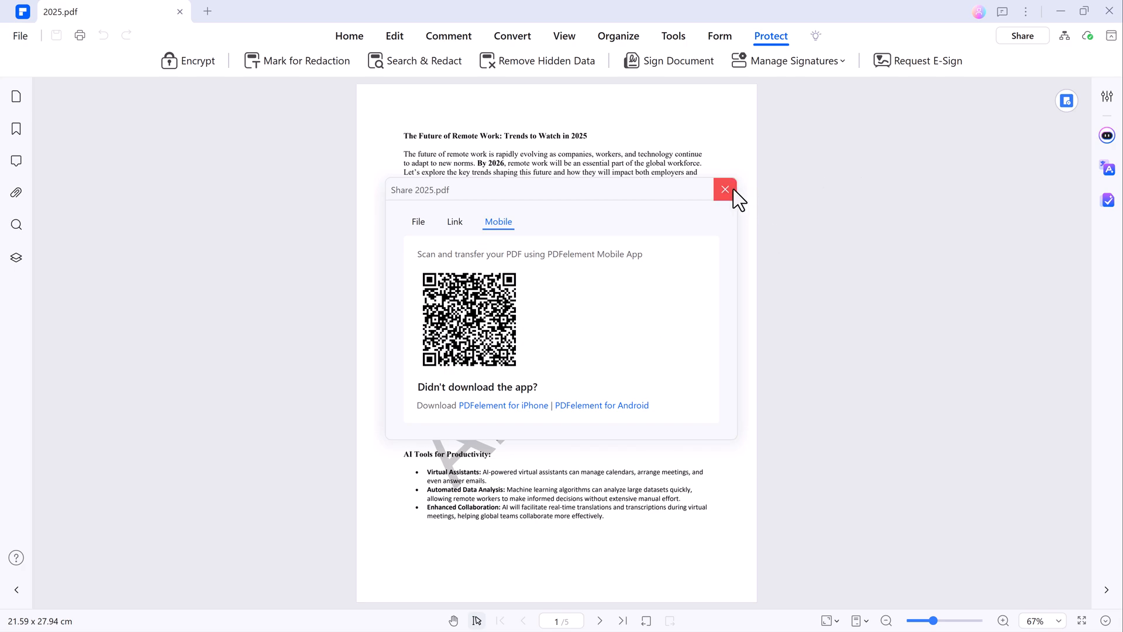